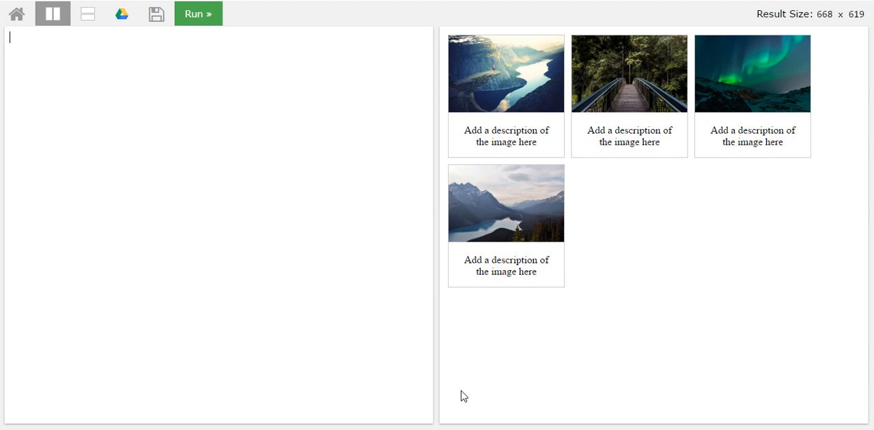
{"action": "mouse_move", "coordinate": [722, 285]}
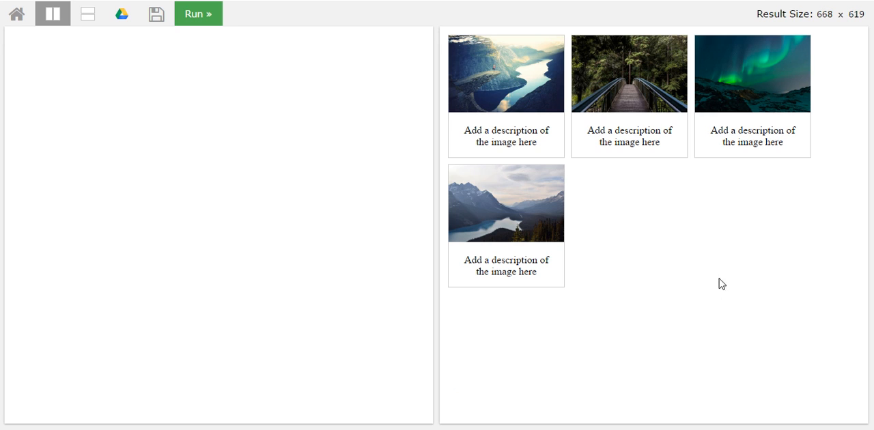
{"action": "mouse_move", "coordinate": [659, 120]}
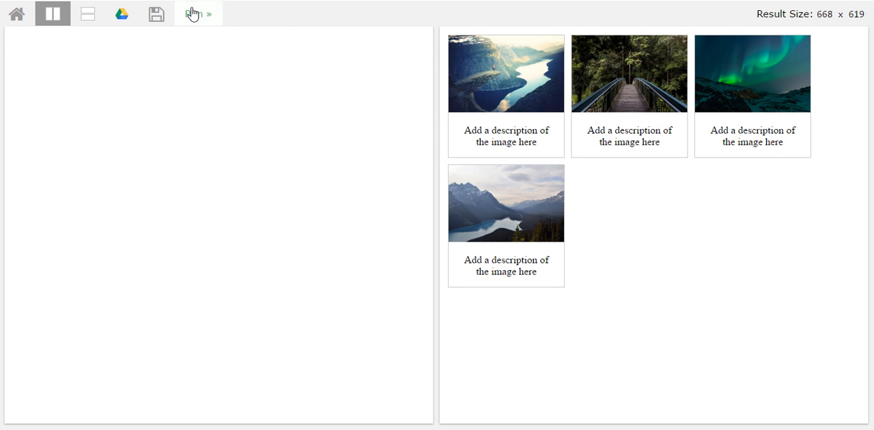
- Run the empty code to clear the old four-photo gallery from the result pane
{"action": "left_click", "coordinate": [197, 14]}
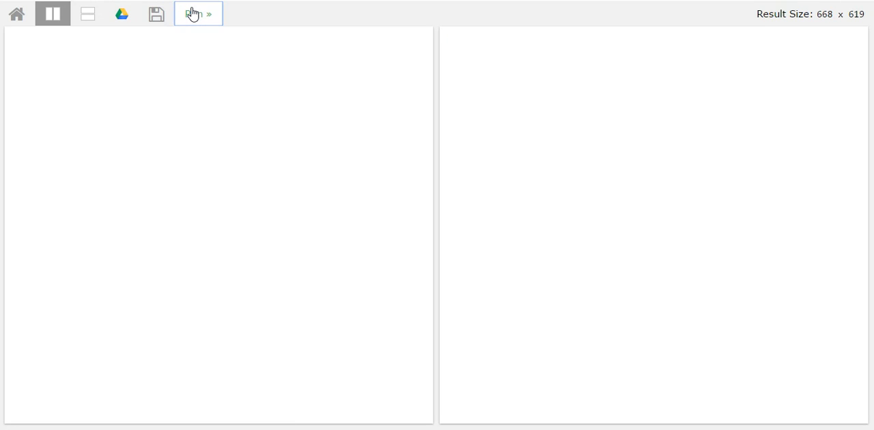
{"action": "left_click", "coordinate": [198, 14]}
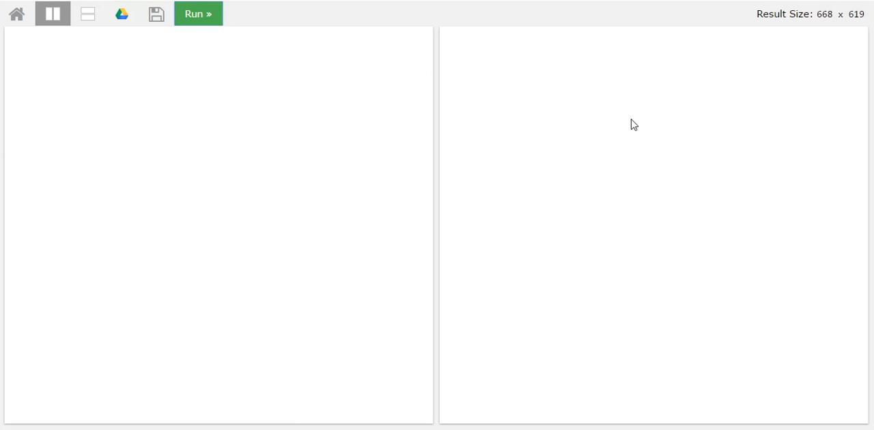
{"action": "mouse_move", "coordinate": [246, 113]}
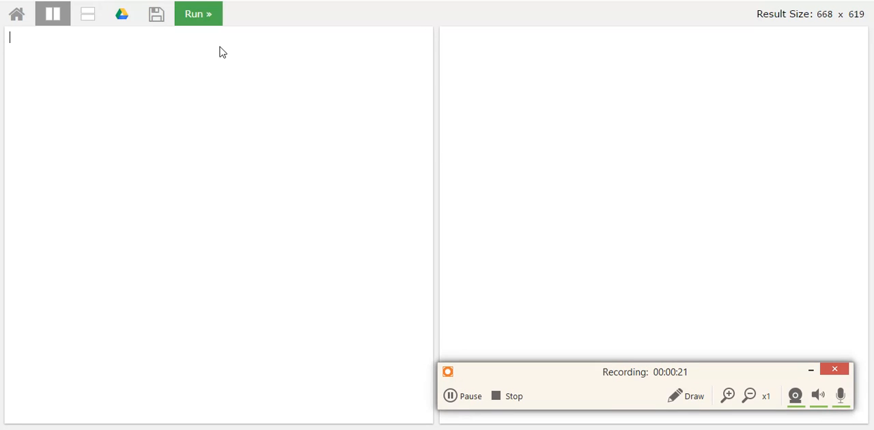
{"action": "mouse_move", "coordinate": [749, 317]}
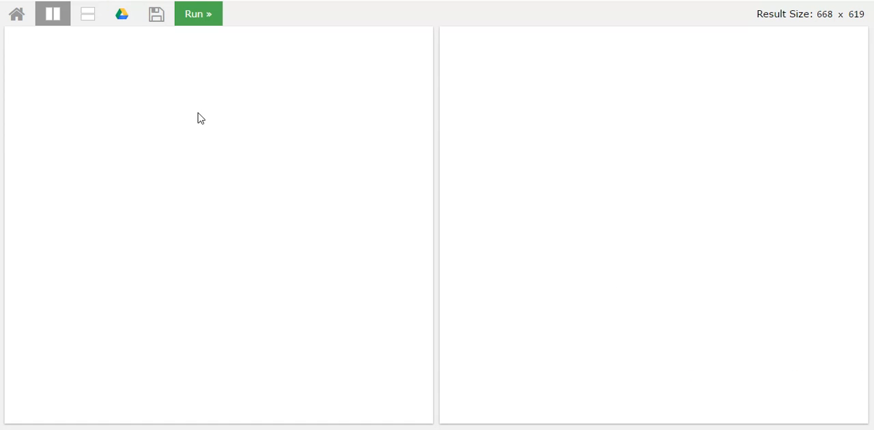
- Type the <!DOCTYPE html>, <html> and <head> opening lines
{"action": "type", "text": "<!"}
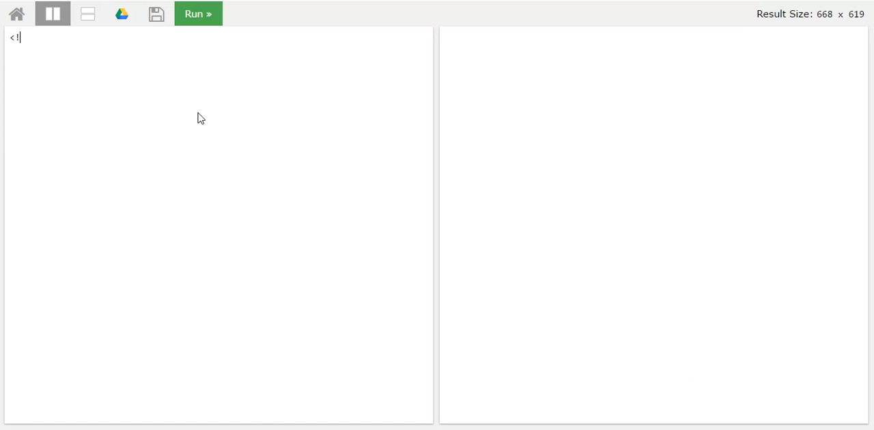
{"action": "type", "text": "DOCTY"}
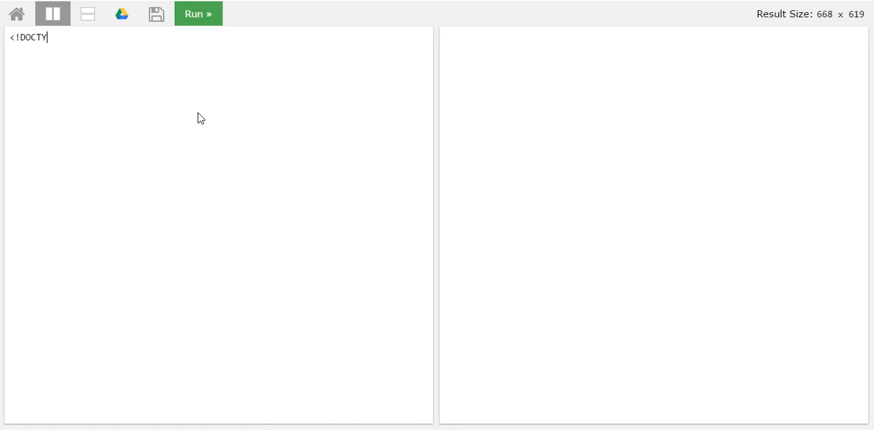
{"action": "type", "text": "PE ht"}
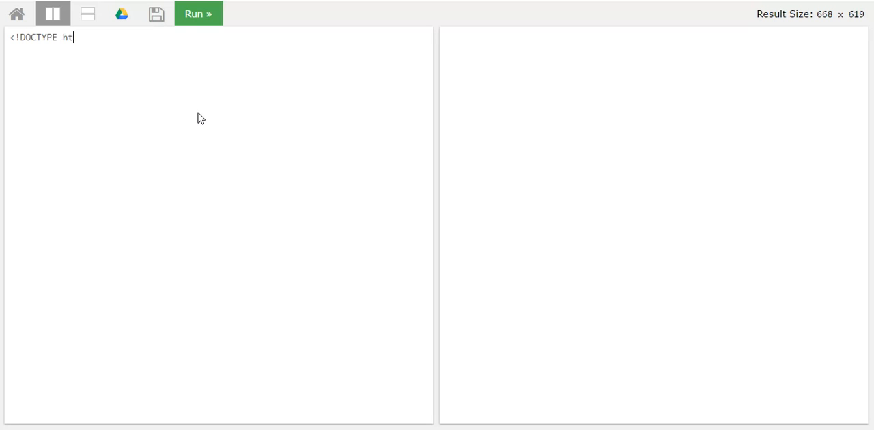
{"action": "type", "text": "ml>"}
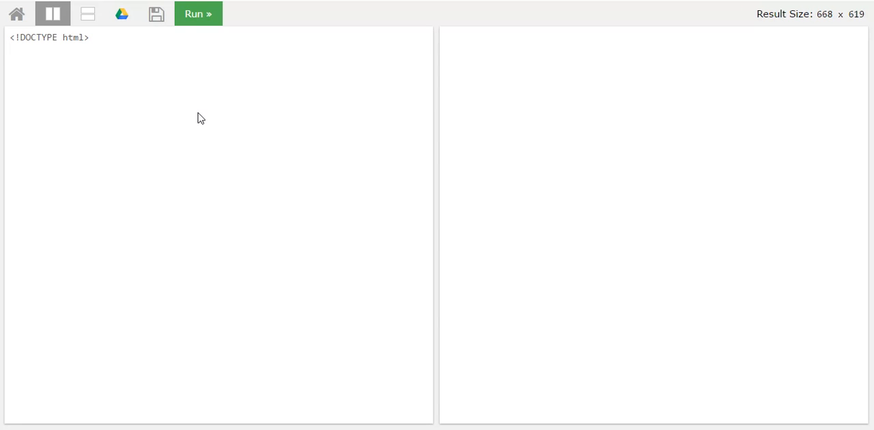
{"action": "type", "text": "<html"}
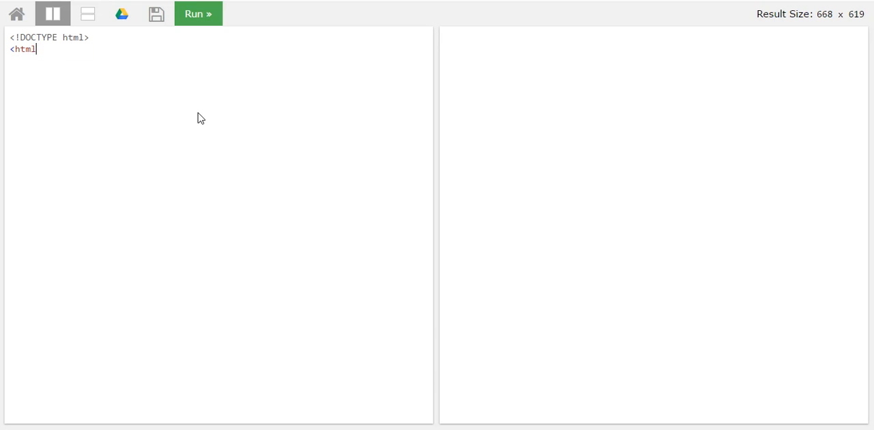
{"action": "type", "text": ">"}
{"action": "type", "text": "<"}
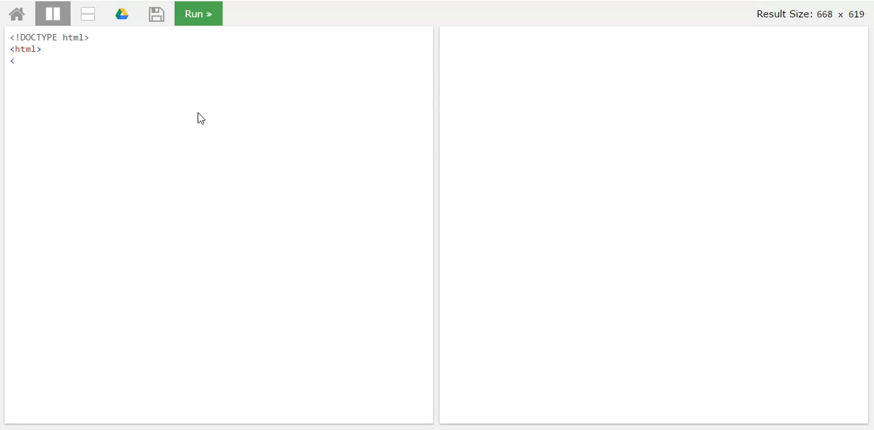
{"action": "type", "text": "head"}
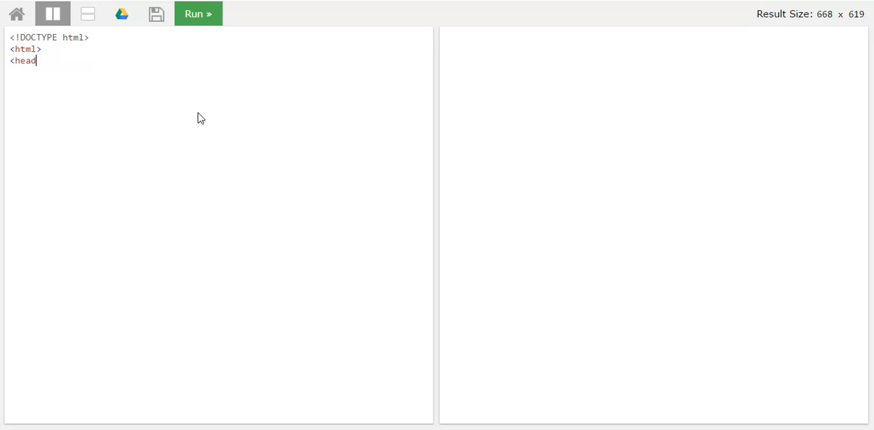
{"action": "type", "text": ">"}
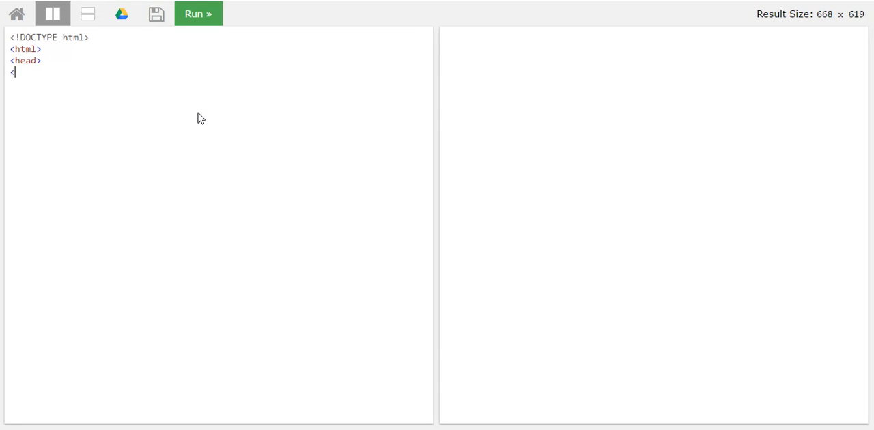
- Add the title 'Image Gallery' and start closing the head section
{"action": "type", "text": "<titl"}
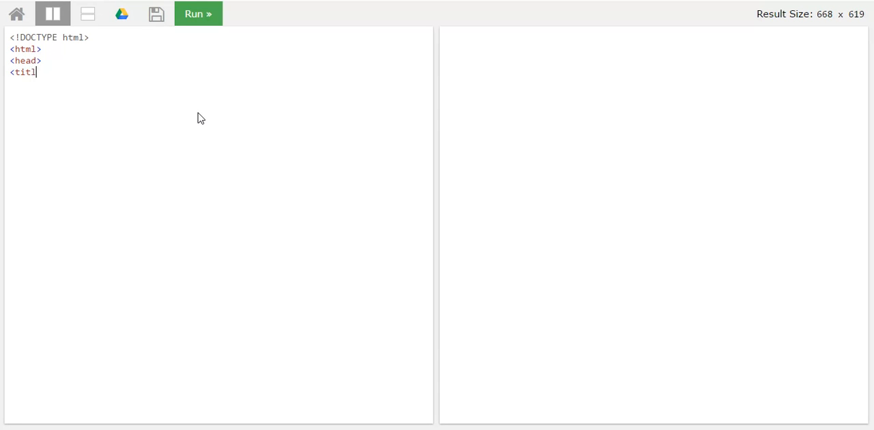
{"action": "type", "text": "e>Image G"}
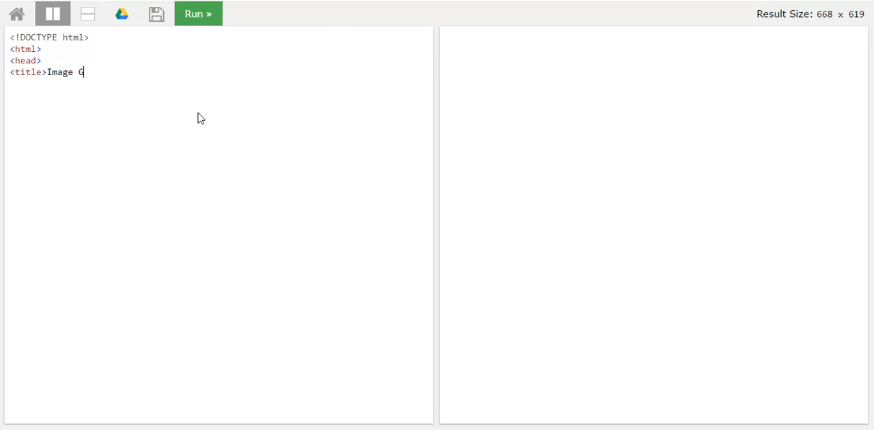
{"action": "type", "text": "allery"}
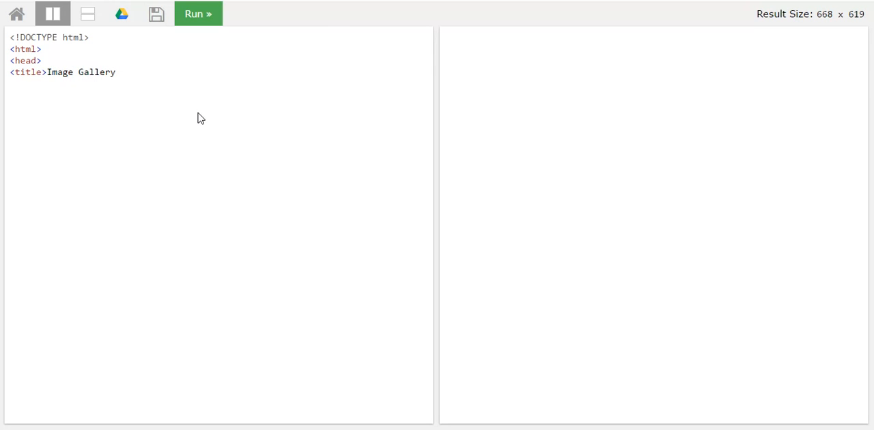
{"action": "type", "text": "</title"}
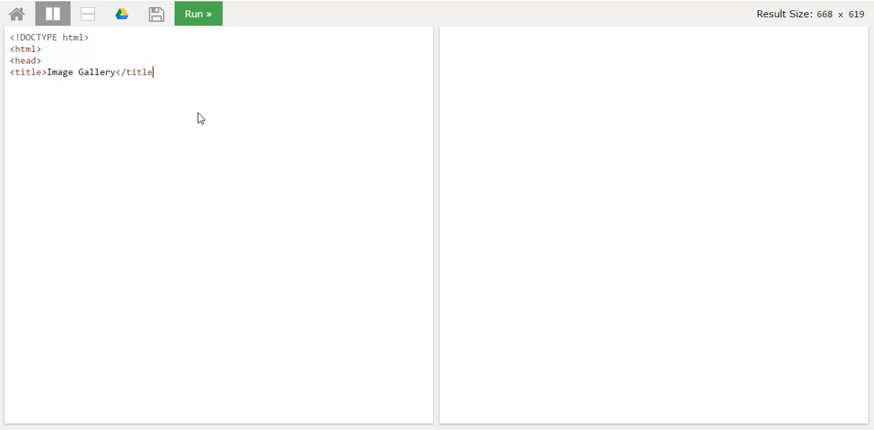
{"action": "key", "text": "Enter"}
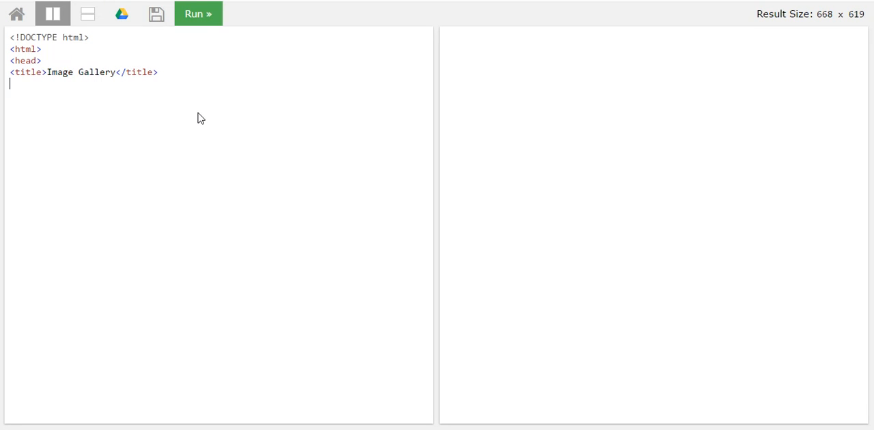
{"action": "type", "text": "<styl"}
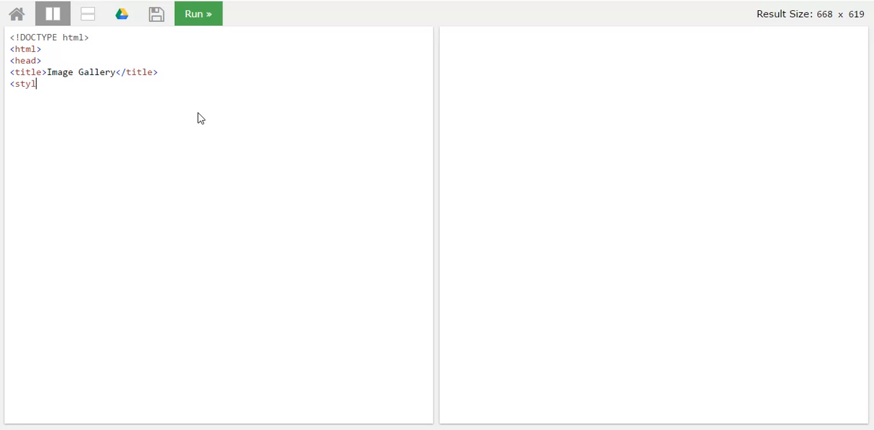
{"action": "key", "text": "Backspace"}
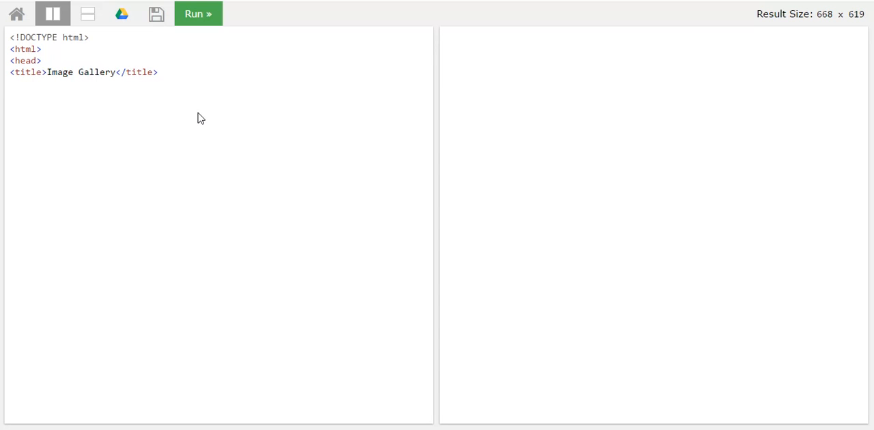
{"action": "type", "text": "</head>"}
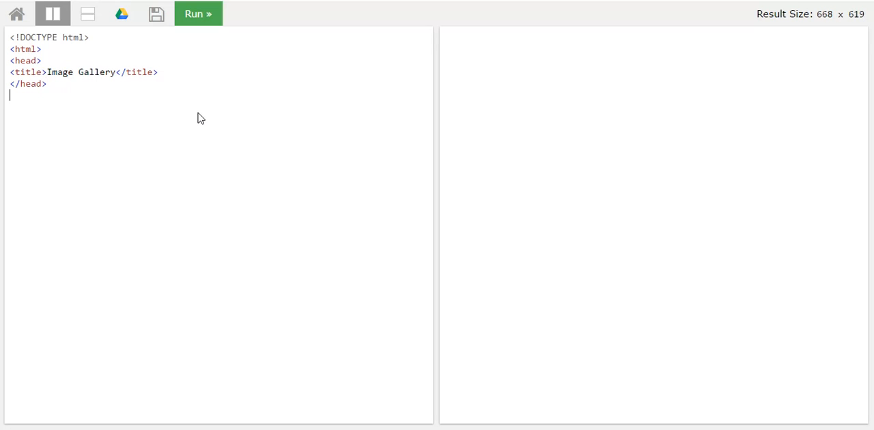
- Open the body tag, fixing the 'boidy' typo
{"action": "type", "text": "<boidy"}
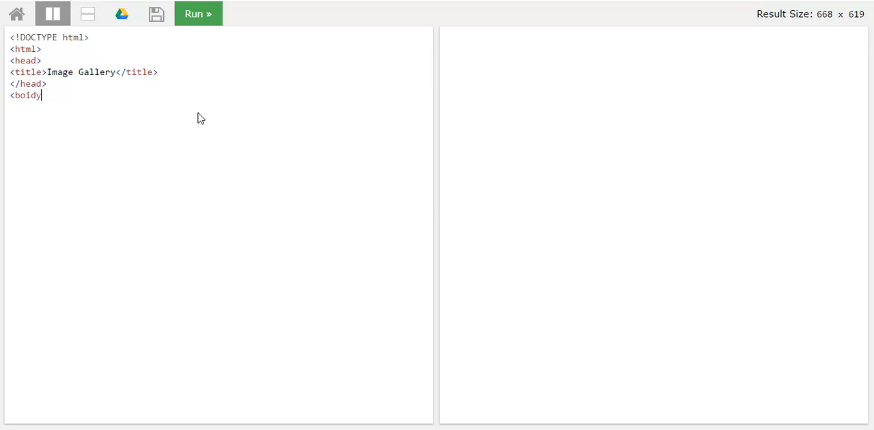
{"action": "key", "text": "Backspace"}
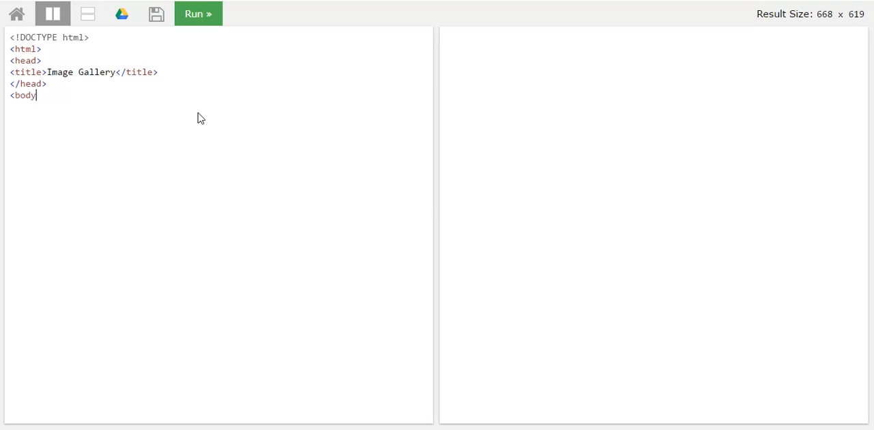
{"action": "type", "text": ">"}
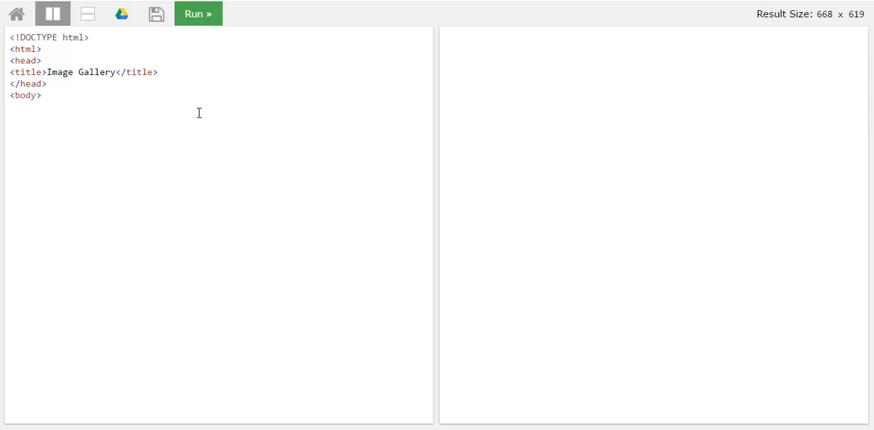
- Add a div with class 'container' and its closing tag, with blank lines inside
{"action": "type", "text": "<div"}
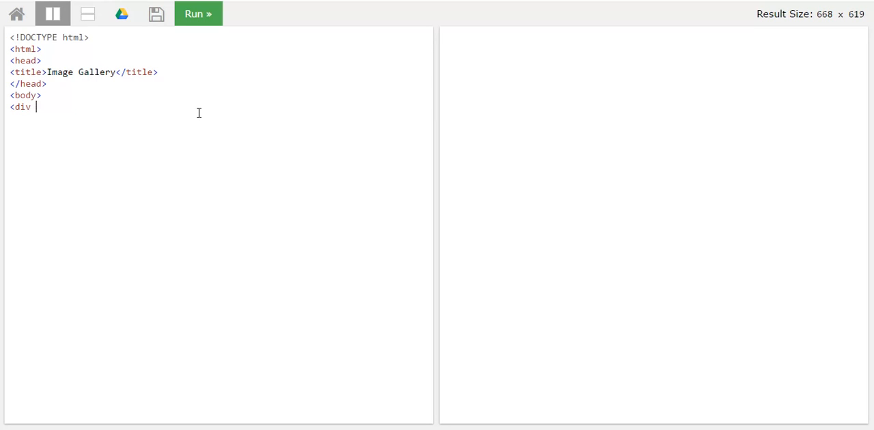
{"action": "key", "text": "BackSpace"}
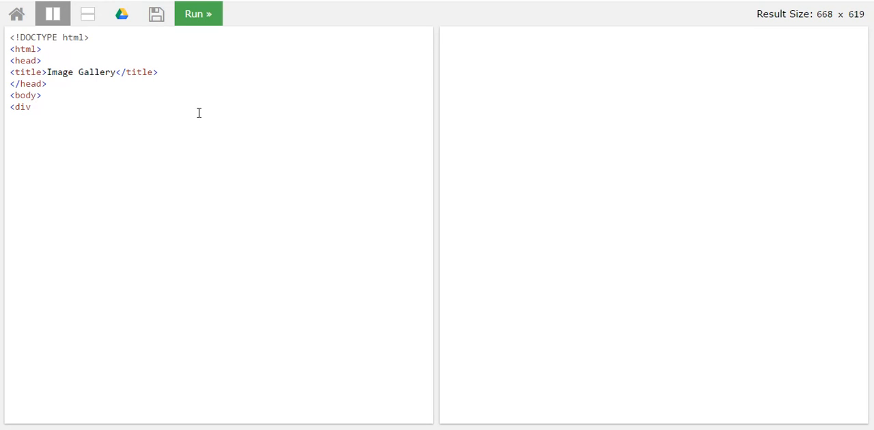
{"action": "type", "text": "class"}
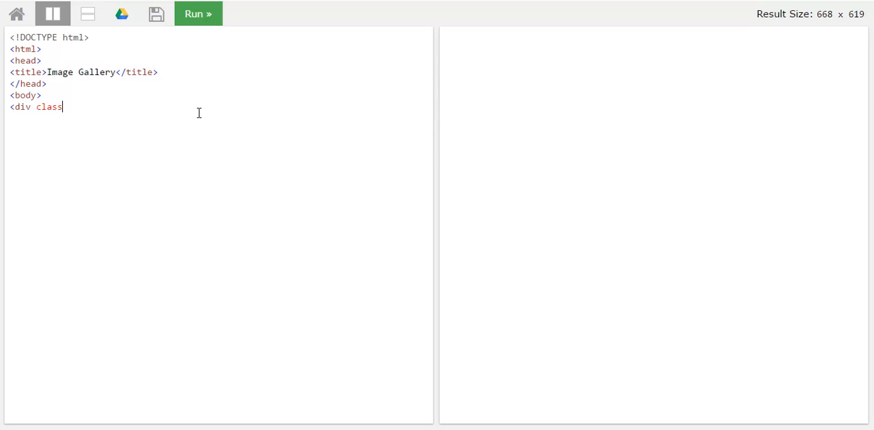
{"action": "key", "text": "Backspace"}
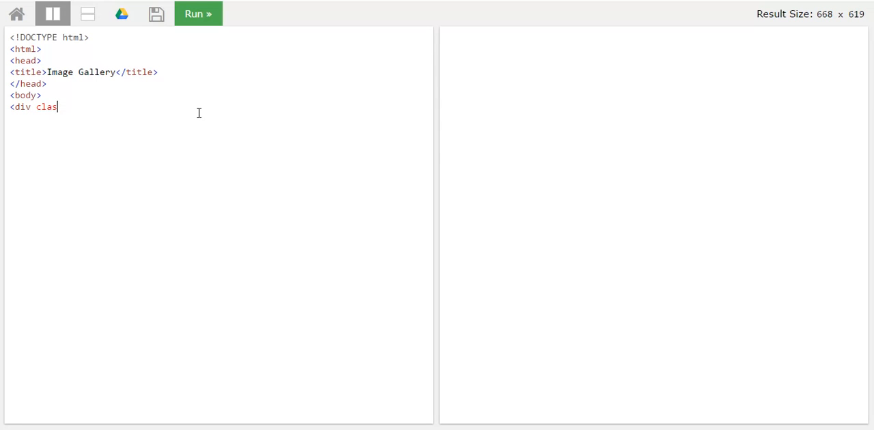
{"action": "type", "text": "="}
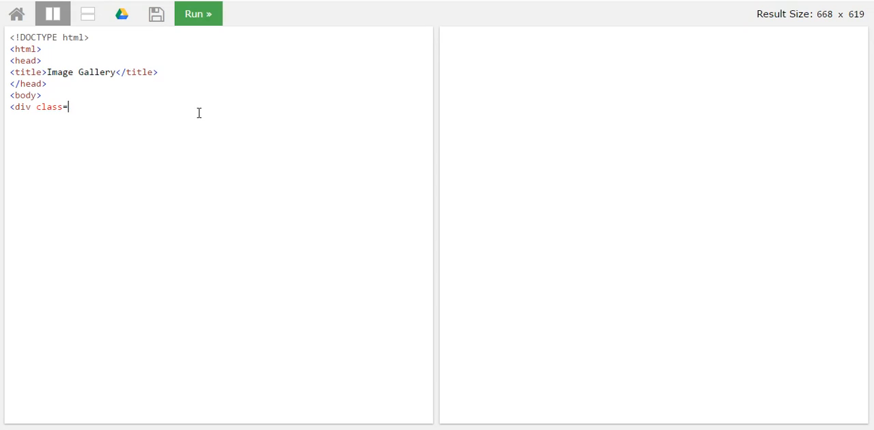
{"action": "type", "text": "\"conta"}
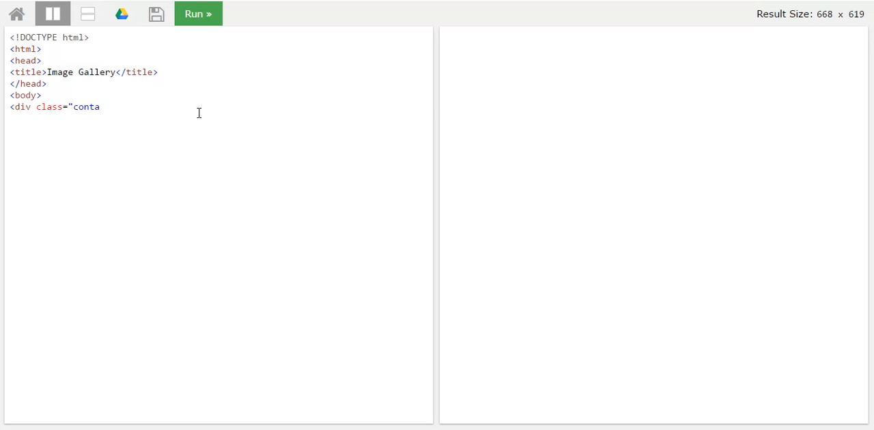
{"action": "type", "text": "iner\">"}
{"action": "type", "text": "<"}
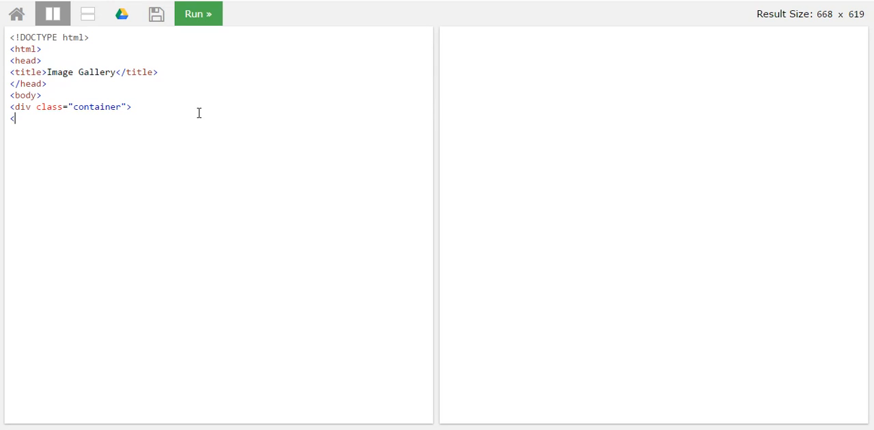
{"action": "type", "text": "/div>"}
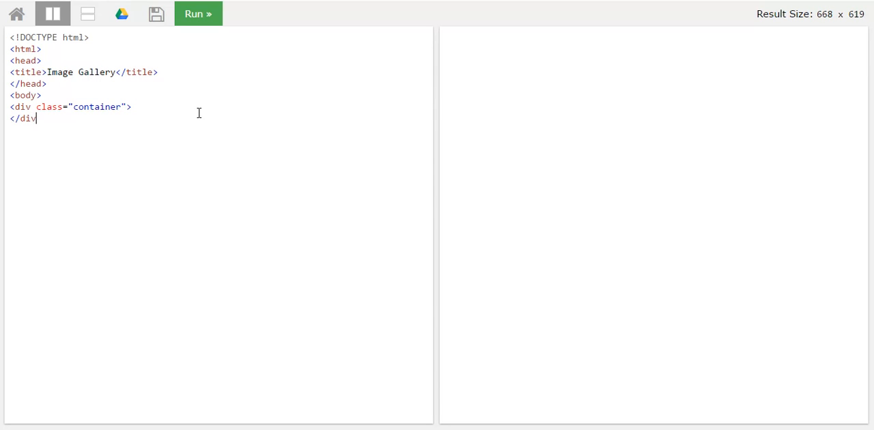
{"action": "type", "text": ">"}
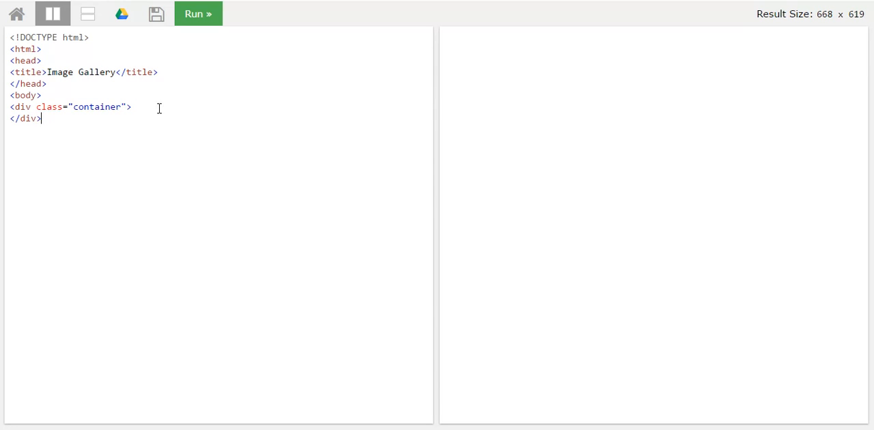
{"action": "key", "text": "Enter"}
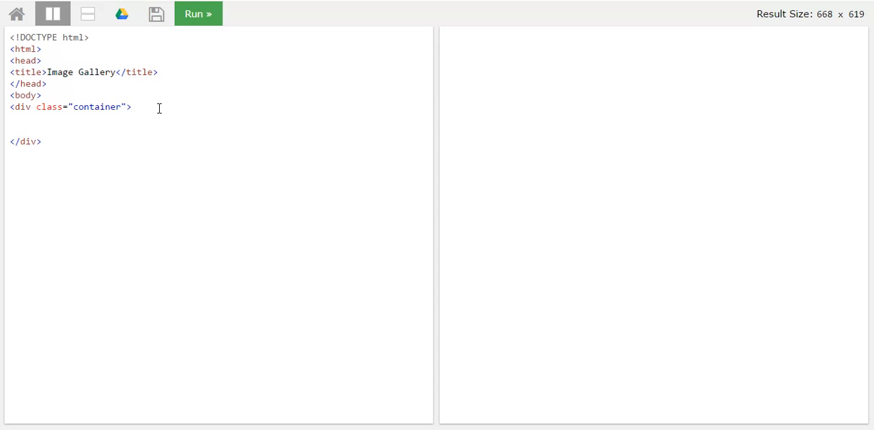
{"action": "key", "text": "Enter"}
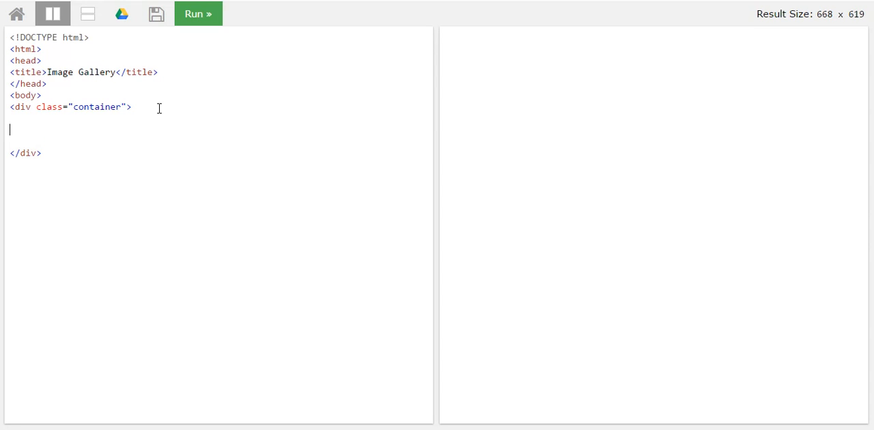
- Insert an empty div with class 'img' inside the container
{"action": "type", "text": "<div"}
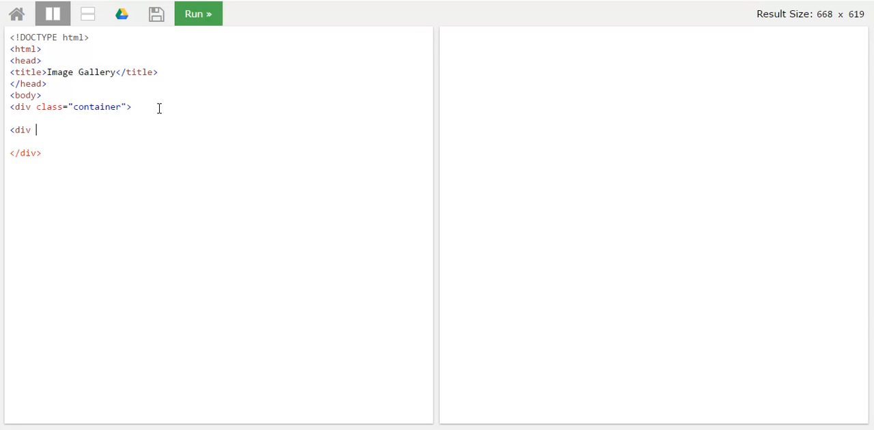
{"action": "type", "text": "class=\"img"}
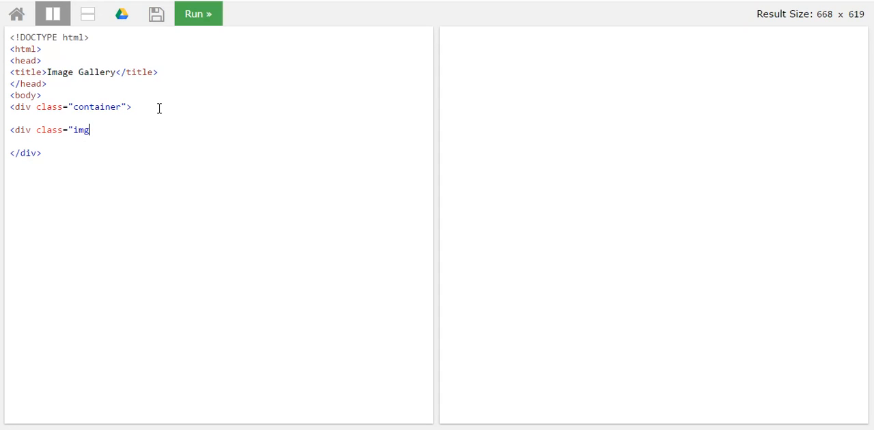
{"action": "type", "text": "\""}
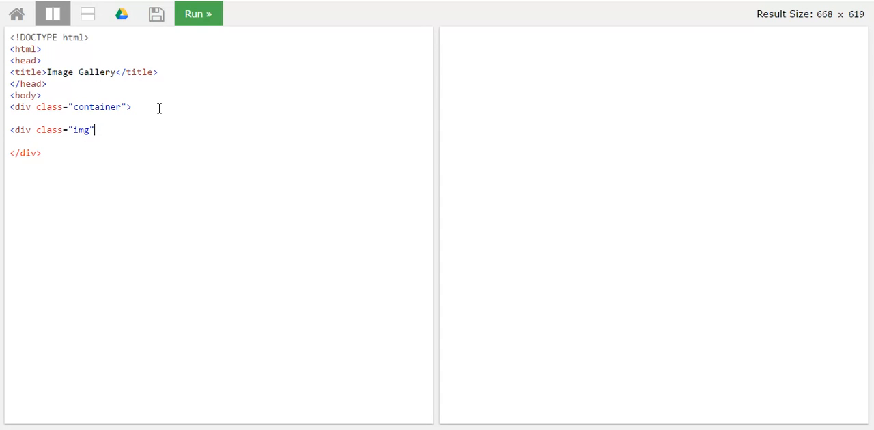
{"action": "type", "text": ">"}
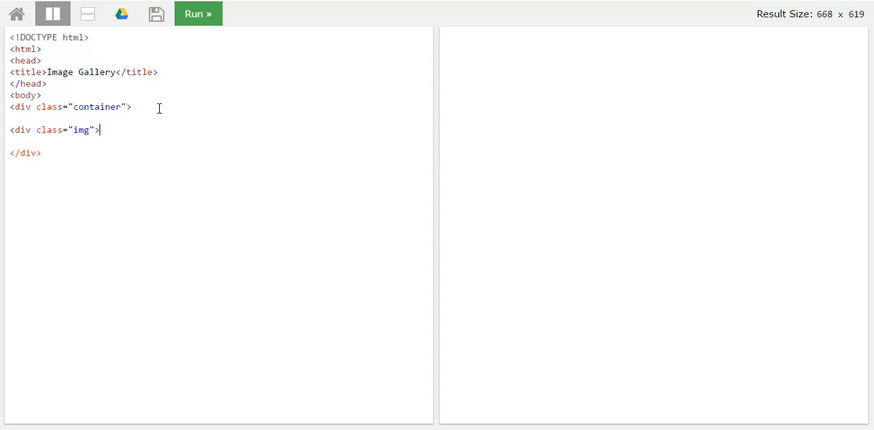
{"action": "type", "text": "</d"}
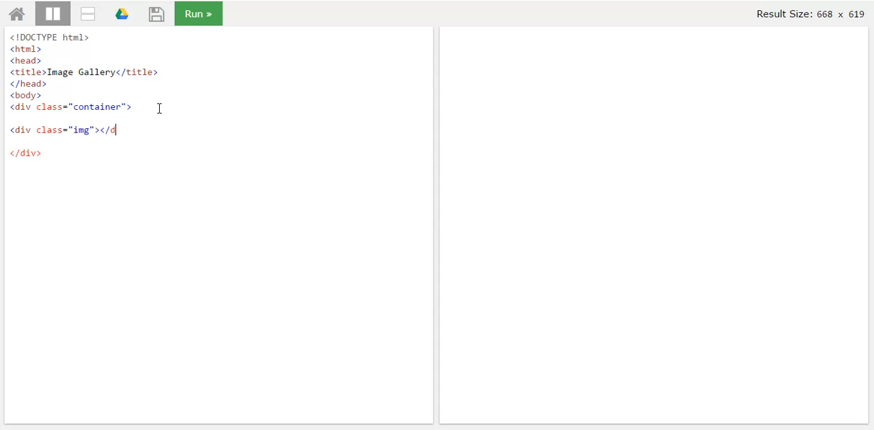
{"action": "type", "text": "iv>"}
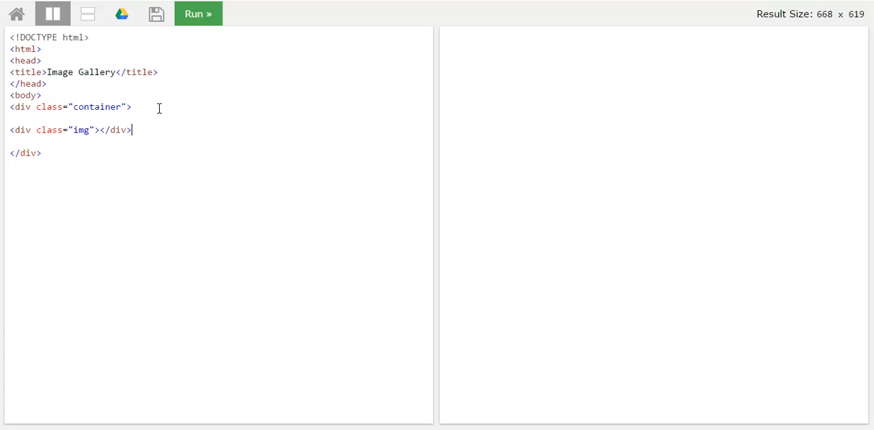
- Split the img div and add an img_fjords.jpg tag, alt 'Trolltunga Norway', 300×200
{"action": "left_click", "coordinate": [99, 130]}
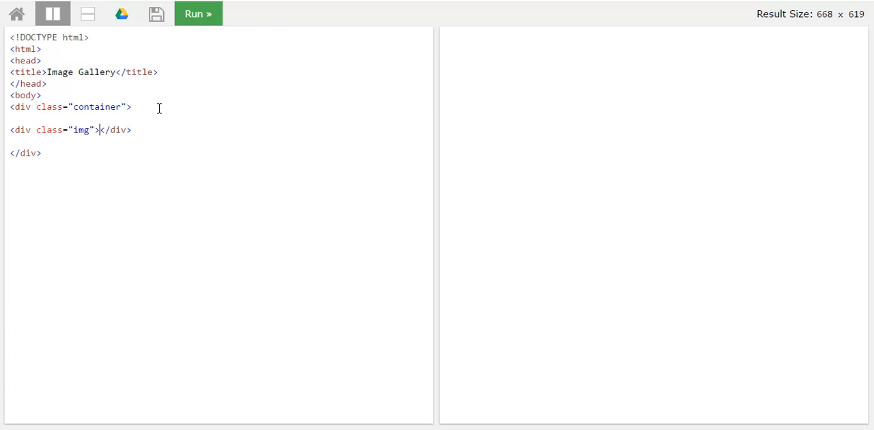
{"action": "key", "text": "Enter"}
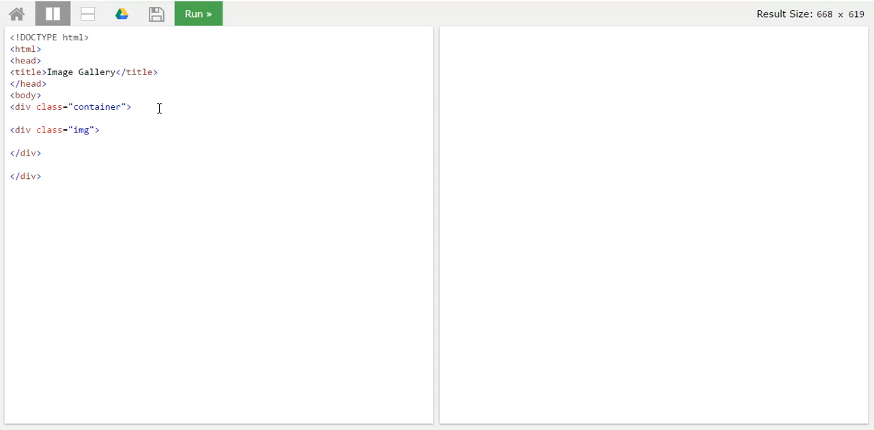
{"action": "type", "text": "<"}
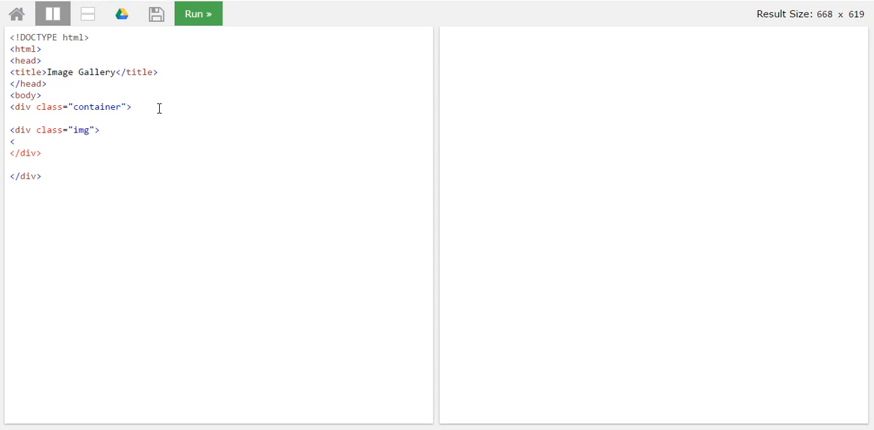
{"action": "type", "text": "img"}
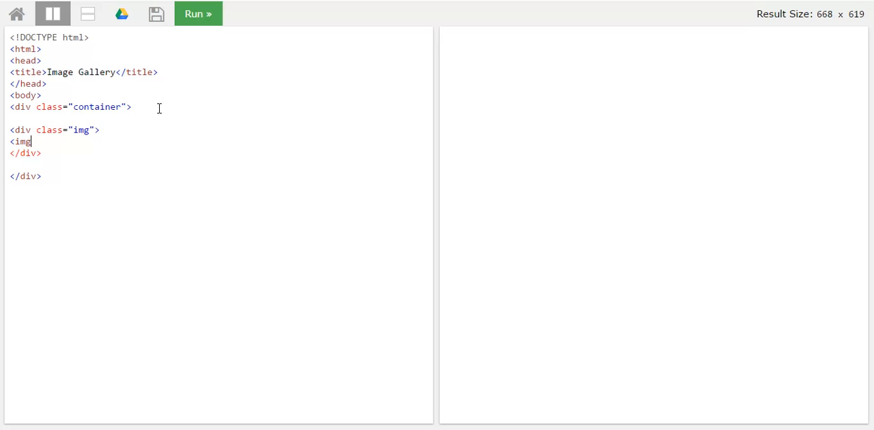
{"action": "type", "text": "sr"}
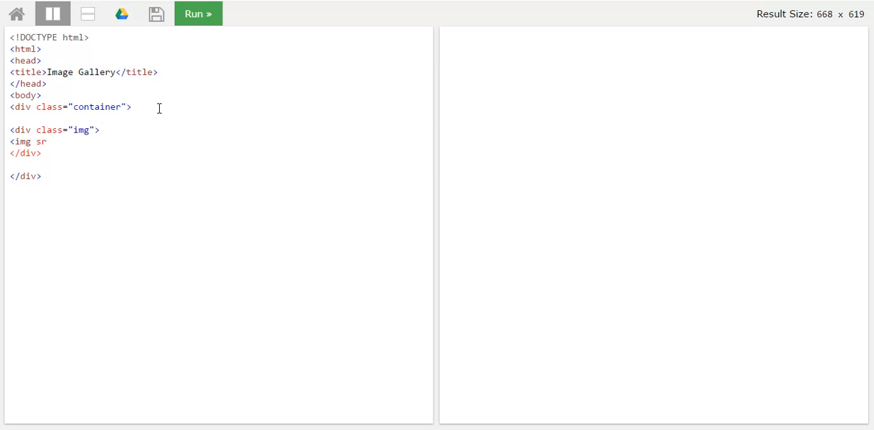
{"action": "type", "text": "c"}
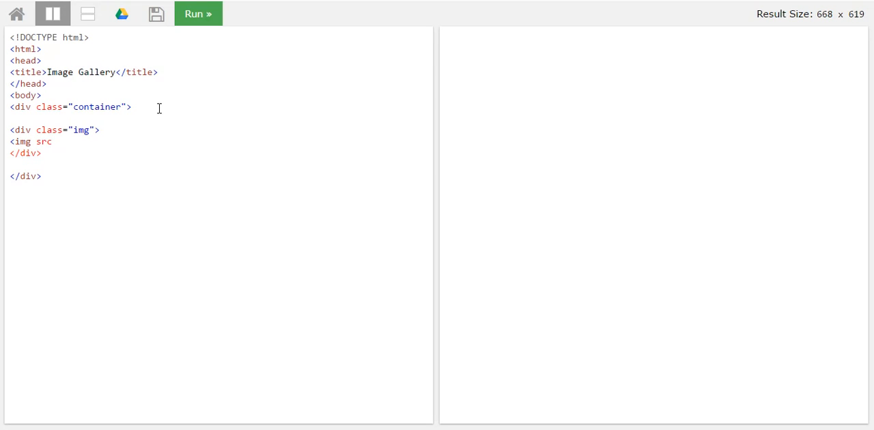
{"action": "type", "text": "=\"img_fjords.jpg\" alt=\"Trolltunga Norway\" width=\"300\" height=\"200\">"}
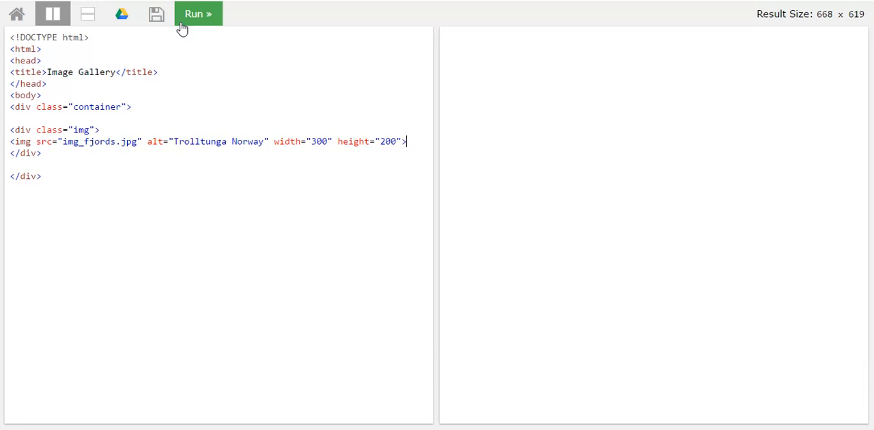
{"action": "mouse_move", "coordinate": [57, 183]}
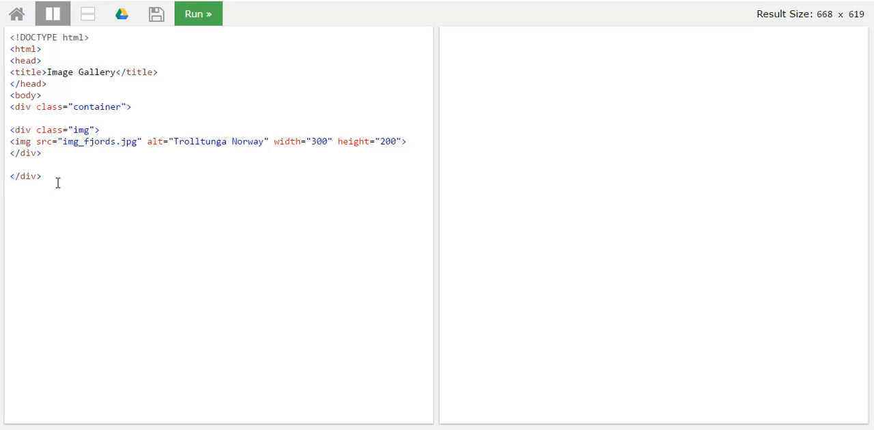
- Close the body and html tags and run the code to show the fjords photo
{"action": "type", "text": "</"}
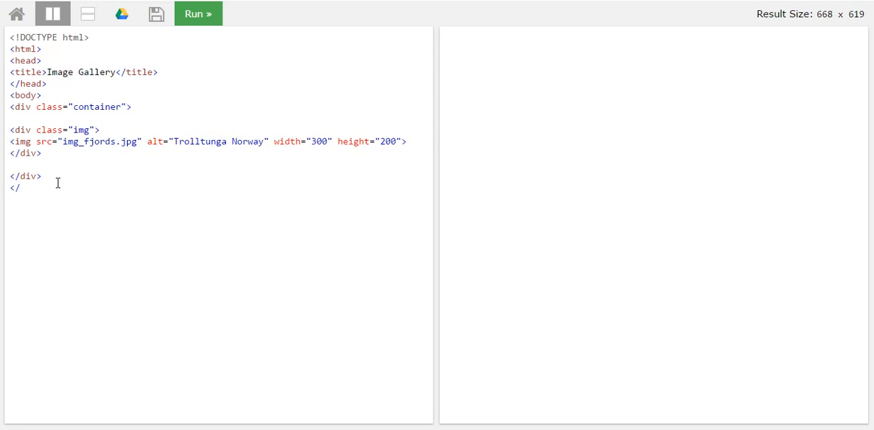
{"action": "type", "text": "body>"}
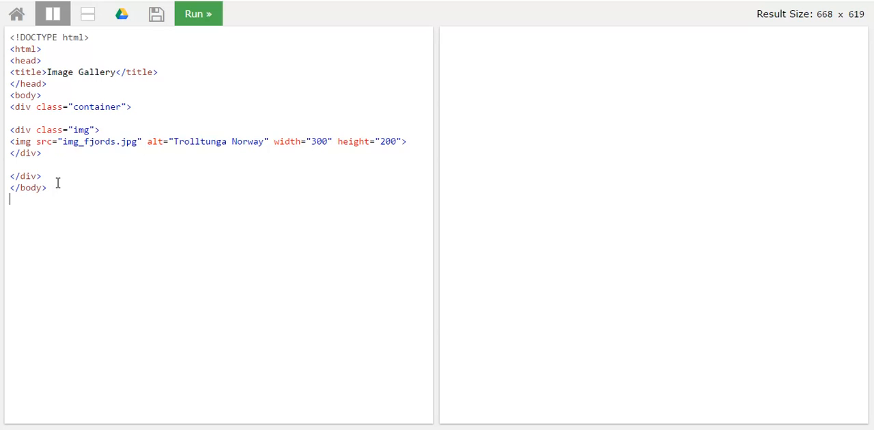
{"action": "type", "text": "</html>"}
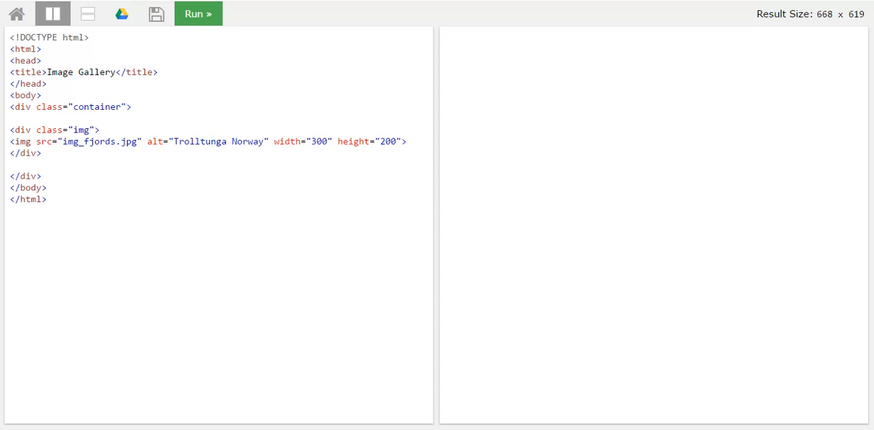
{"action": "left_click", "coordinate": [198, 14]}
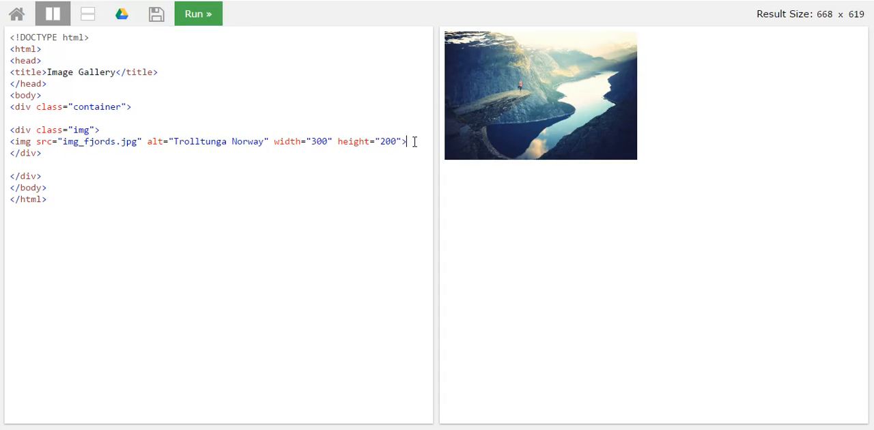
- Add a 'desc' div reading 'This image is so cool' and run the page
{"action": "left_click", "coordinate": [198, 14]}
{"action": "type", "text": "<"}
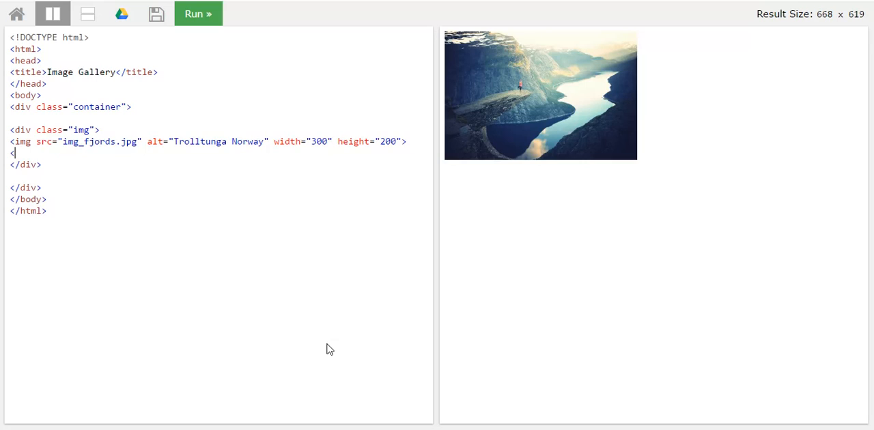
{"action": "type", "text": "div class="}
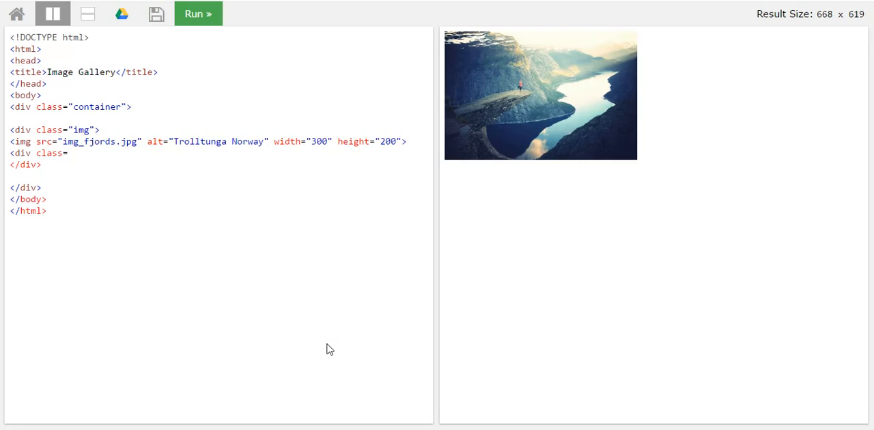
{"action": "type", "text": "desc"}
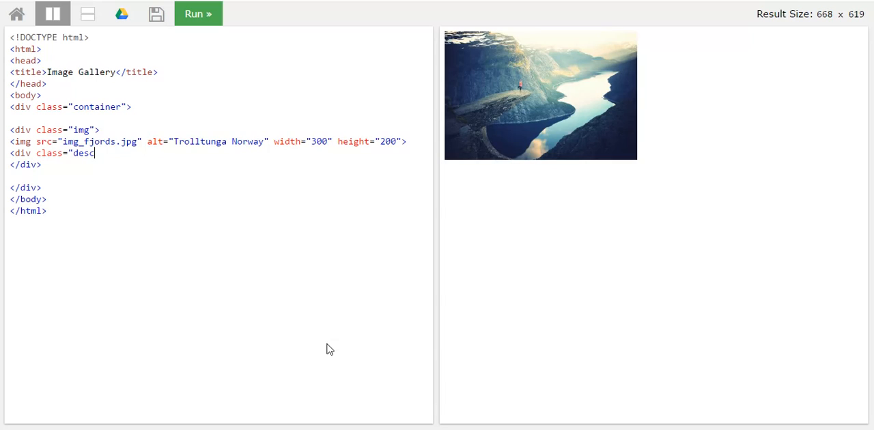
{"action": "type", "text": ">"}
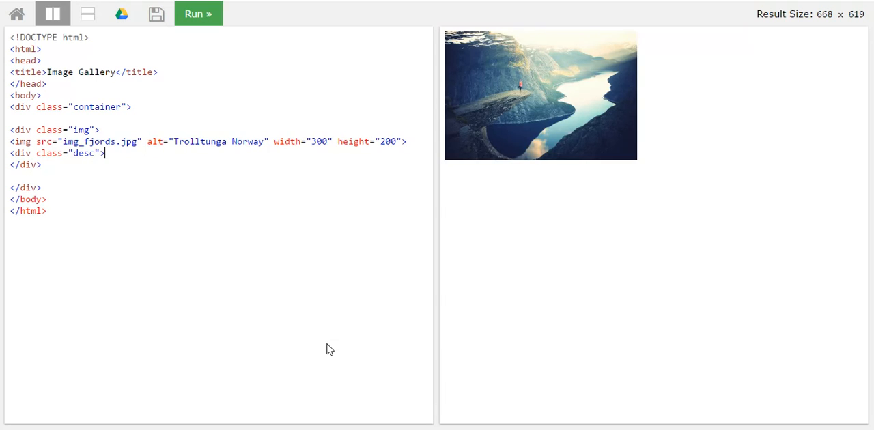
{"action": "type", "text": "Tho"}
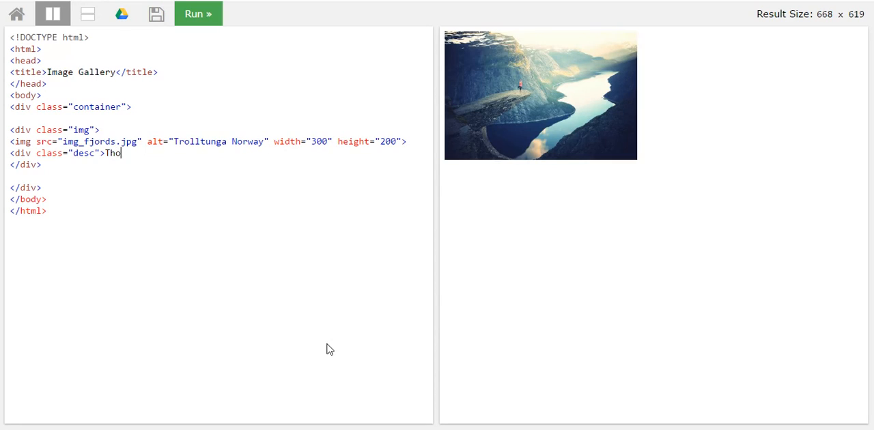
{"action": "type", "text": "his image"}
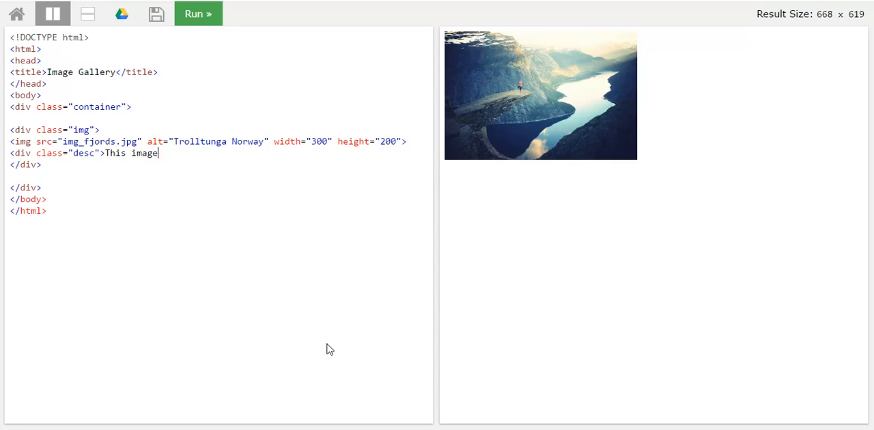
{"action": "type", "text": "is so cool"}
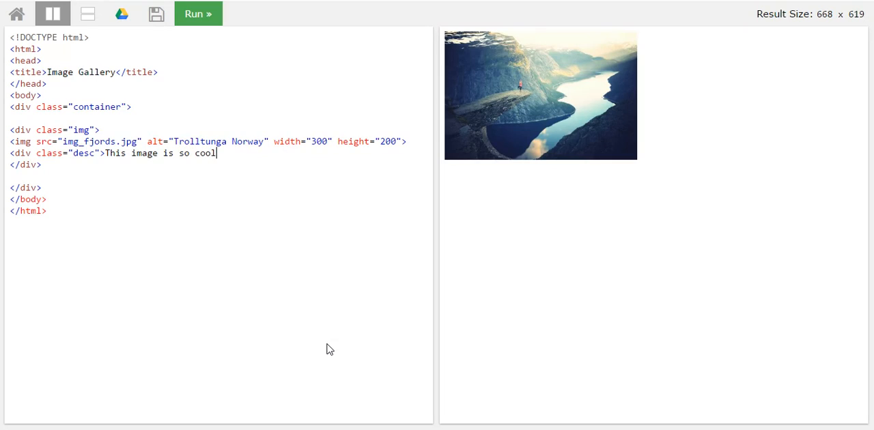
{"action": "type", "text": "</div>"}
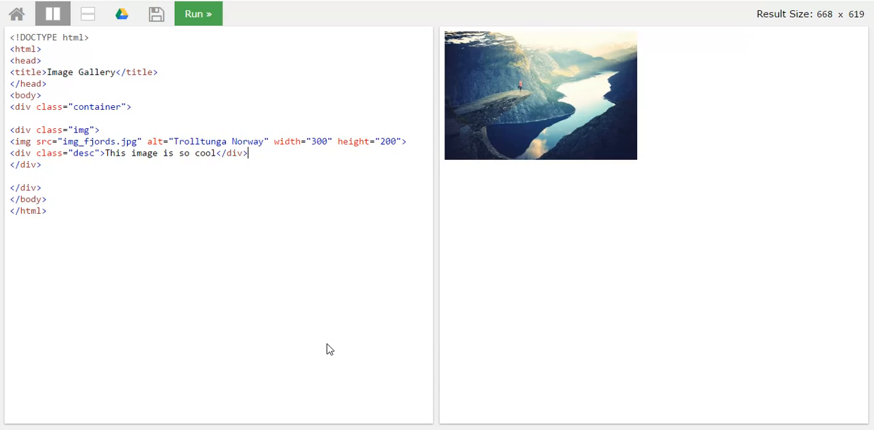
{"action": "left_click", "coordinate": [199, 13]}
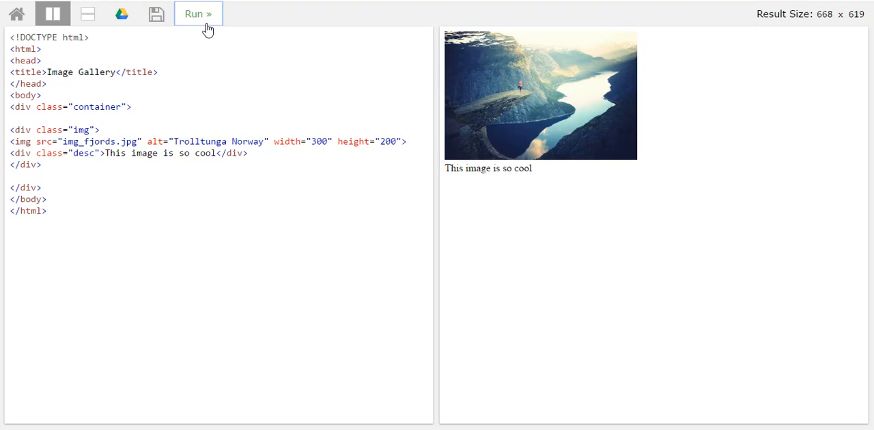
- Rerun the code, leaving the fjords photo and its caption unchanged
{"action": "left_click", "coordinate": [198, 13]}
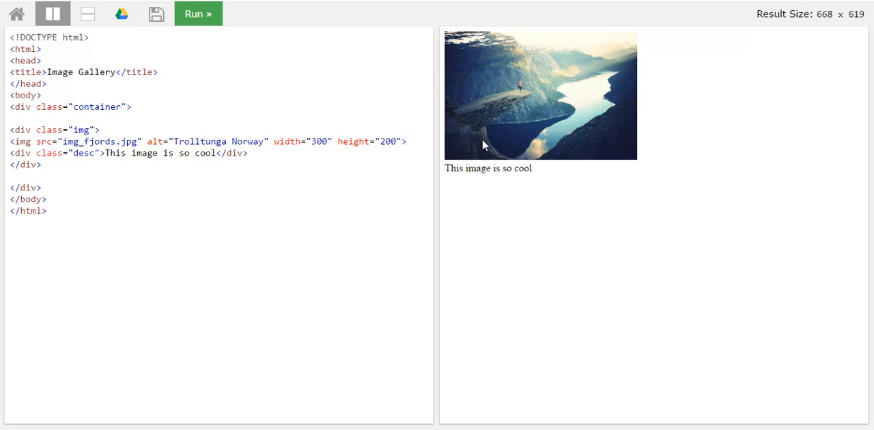
{"action": "mouse_move", "coordinate": [506, 84]}
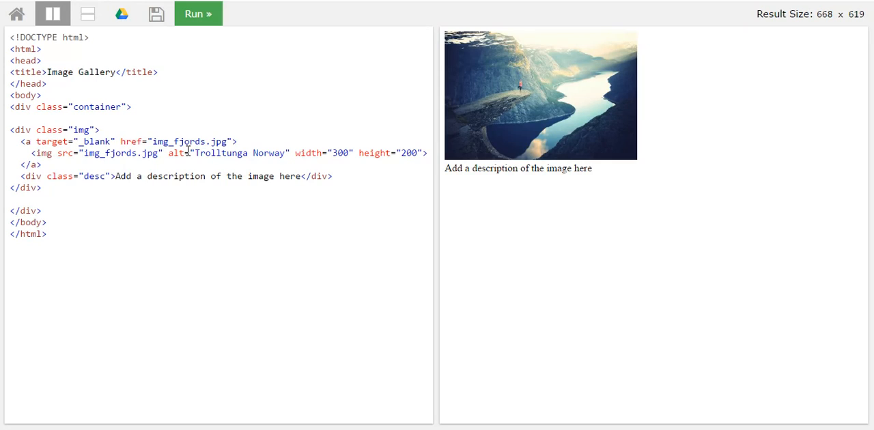
{"action": "mouse_move", "coordinate": [259, 128]}
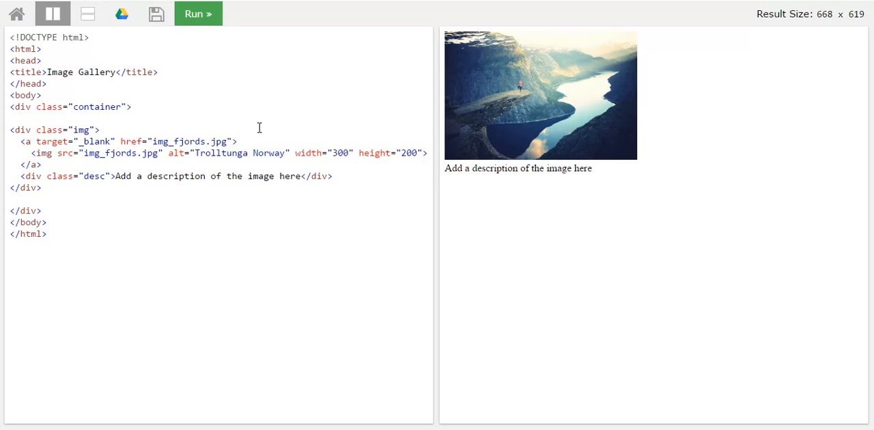
{"action": "mouse_move", "coordinate": [359, 144]}
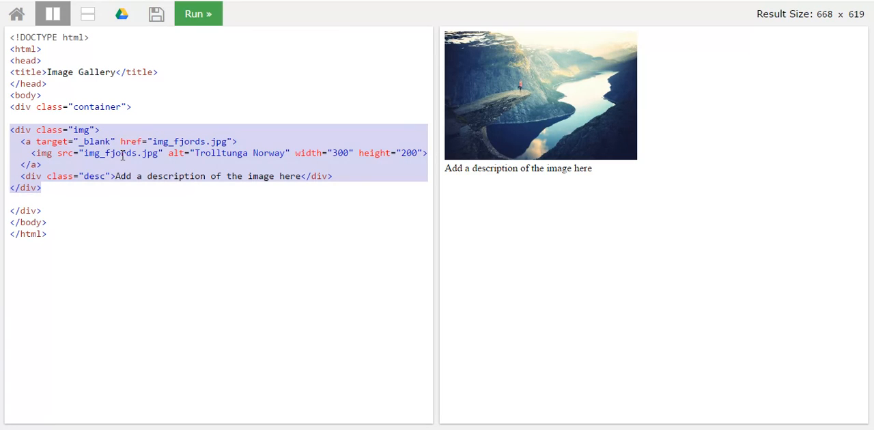
{"action": "mouse_move", "coordinate": [232, 153]}
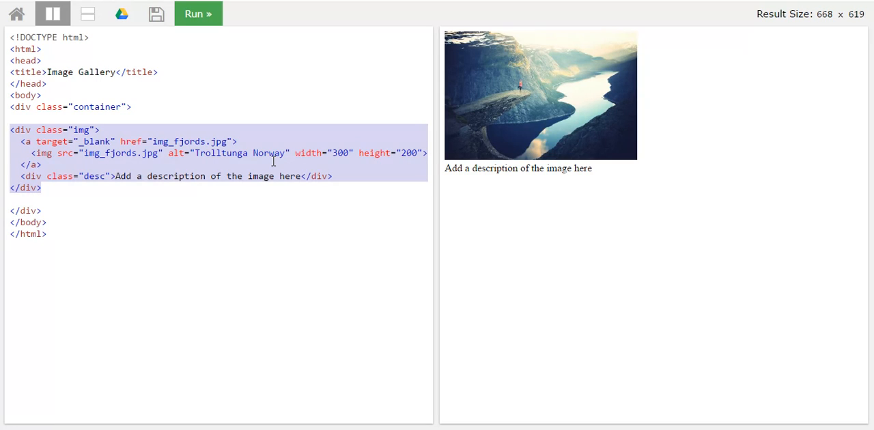
{"action": "mouse_move", "coordinate": [58, 194]}
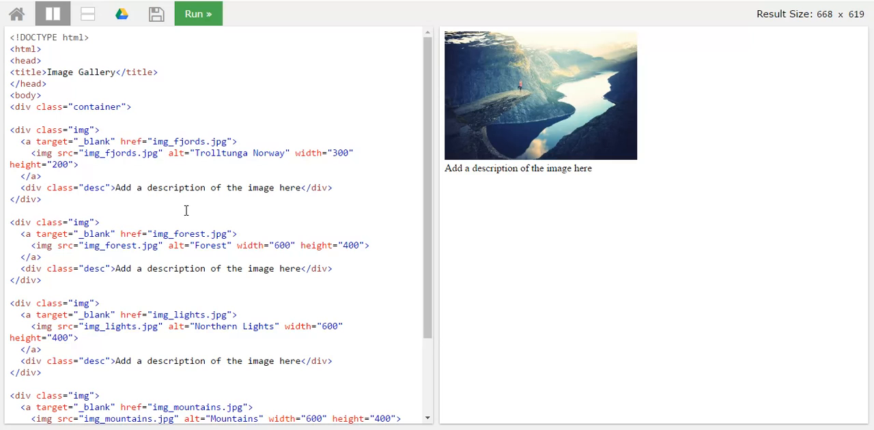
{"action": "mouse_move", "coordinate": [430, 205]}
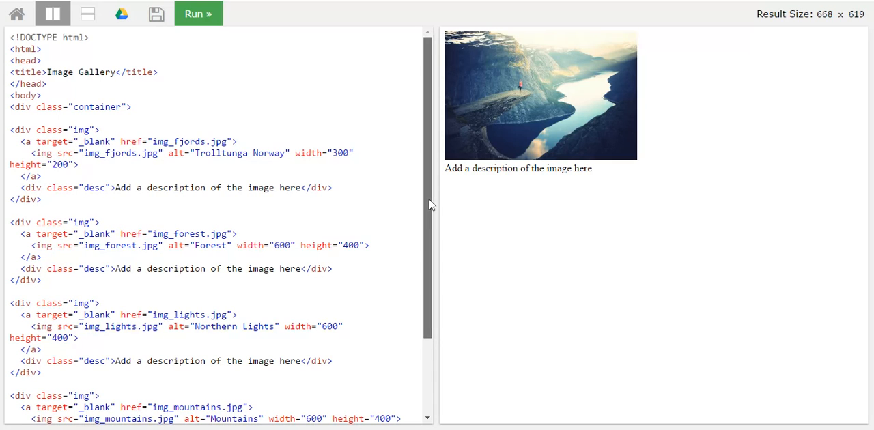
- Scroll down the code past the forest, lights and mountains image blocks
{"action": "scroll", "scroll_direction": "down", "scroll_amount": 3}
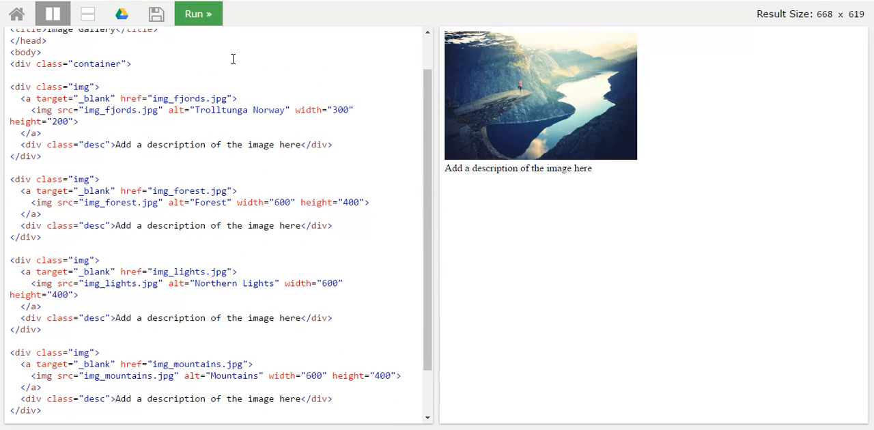
- Run the four-block gallery and scroll the result to check every captioned photo
{"action": "left_click", "coordinate": [198, 13]}
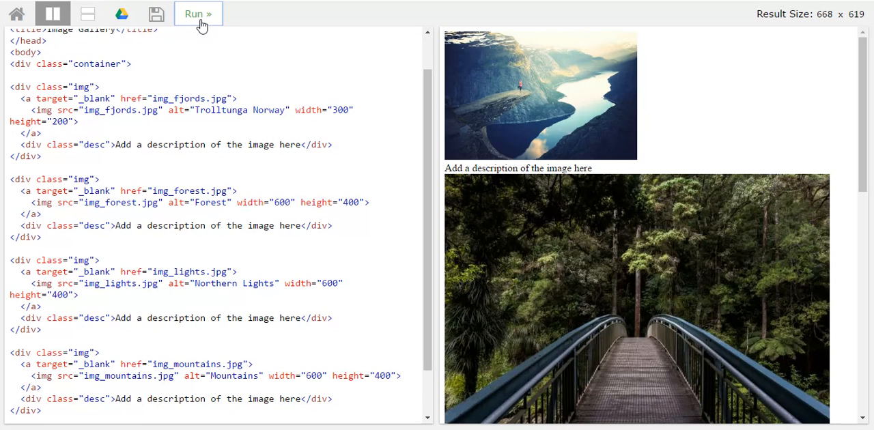
{"action": "left_click", "coordinate": [198, 14]}
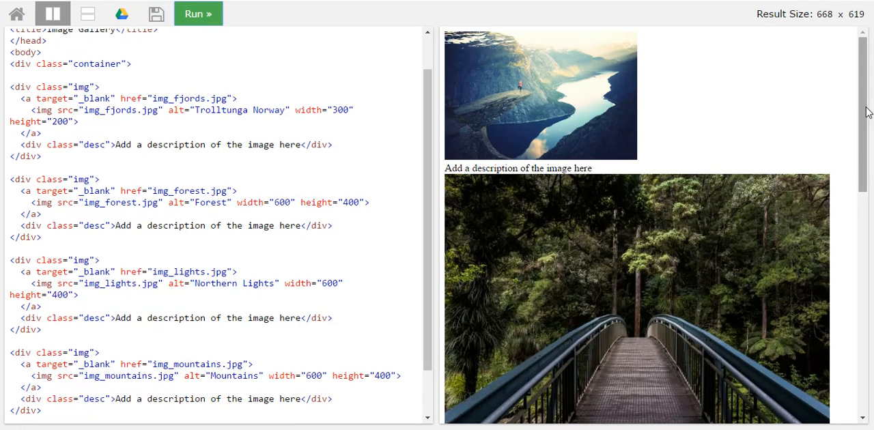
{"action": "scroll", "scroll_direction": "down", "scroll_amount": 3}
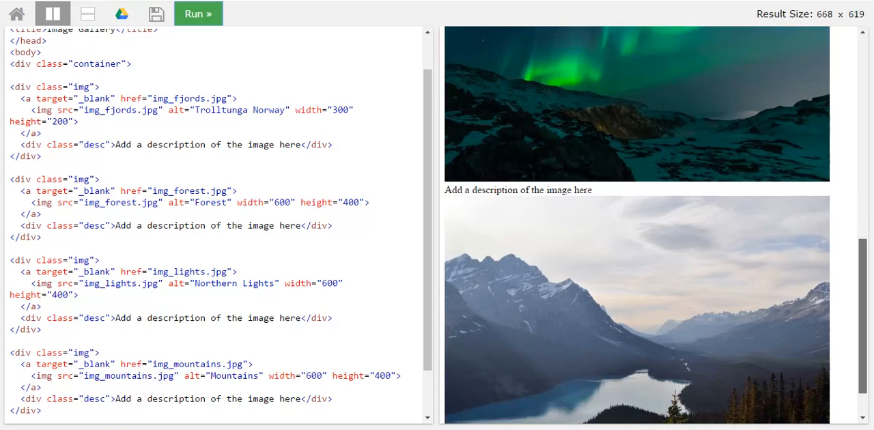
{"action": "scroll", "scroll_direction": "down", "scroll_amount": 3}
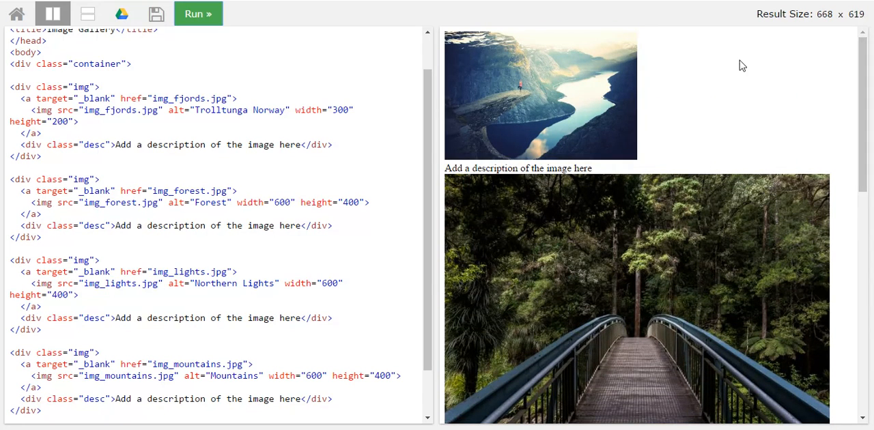
{"action": "scroll", "scroll_direction": "down", "scroll_amount": 3}
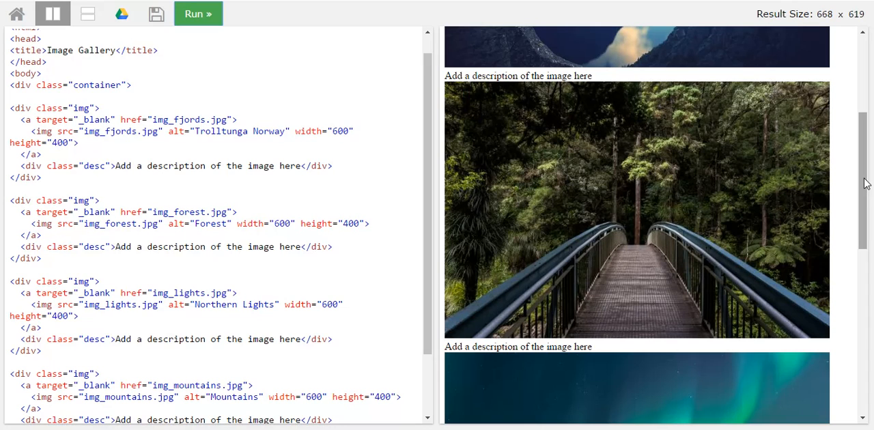
{"action": "mouse_move", "coordinate": [655, 120]}
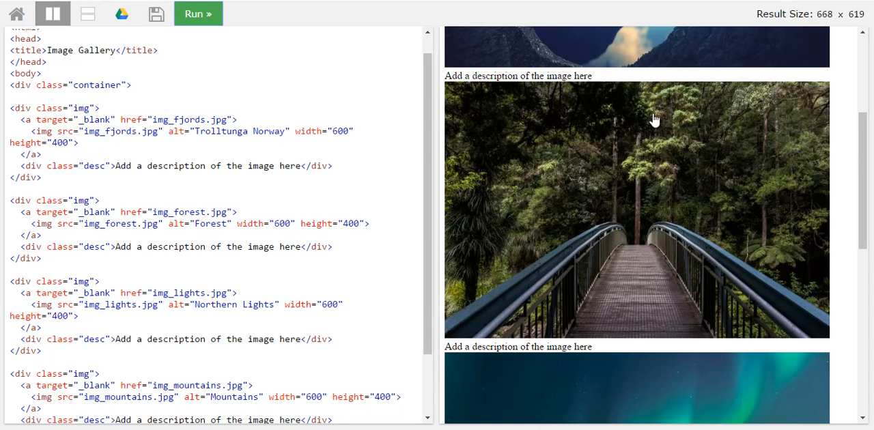
{"action": "mouse_move", "coordinate": [434, 90]}
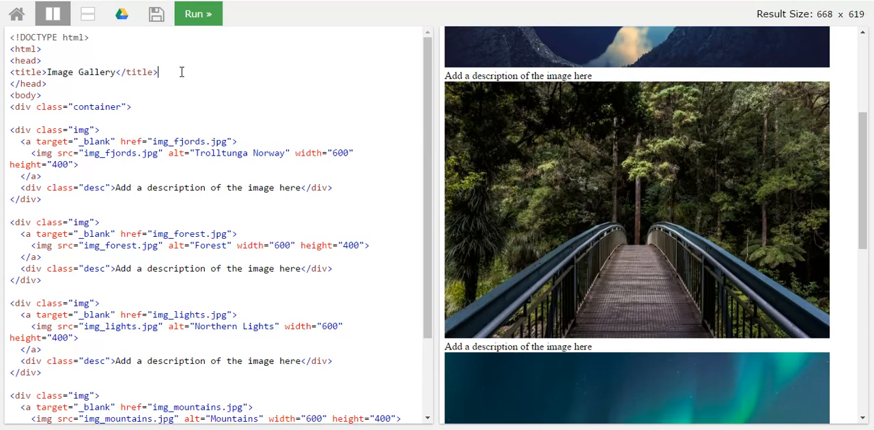
- Add a new line below the title and type the closing </style> tag
{"action": "key", "text": "Enter"}
{"action": "type", "text": "<styl"}
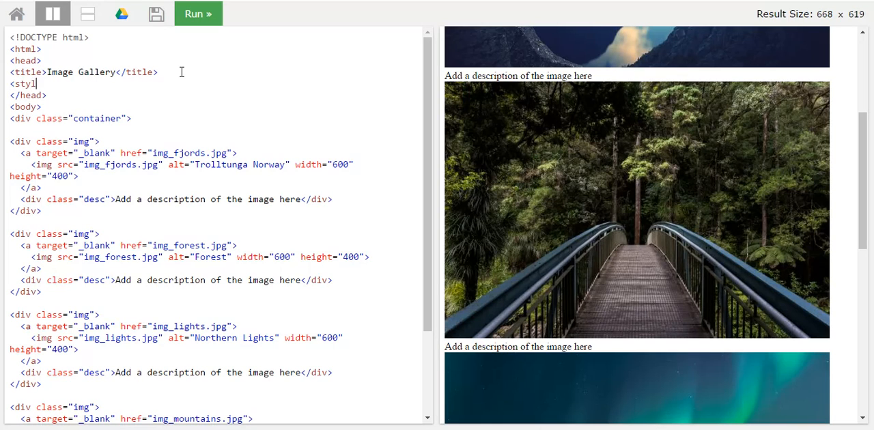
{"action": "type", "text": "<"}
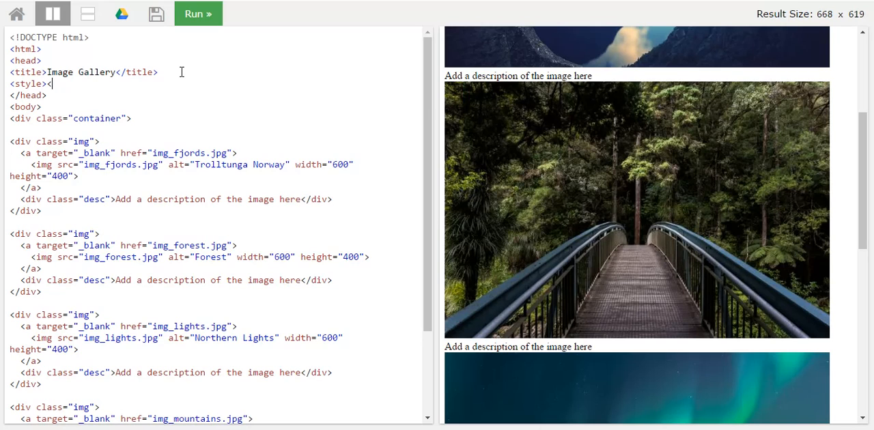
{"action": "type", "text": "/style"}
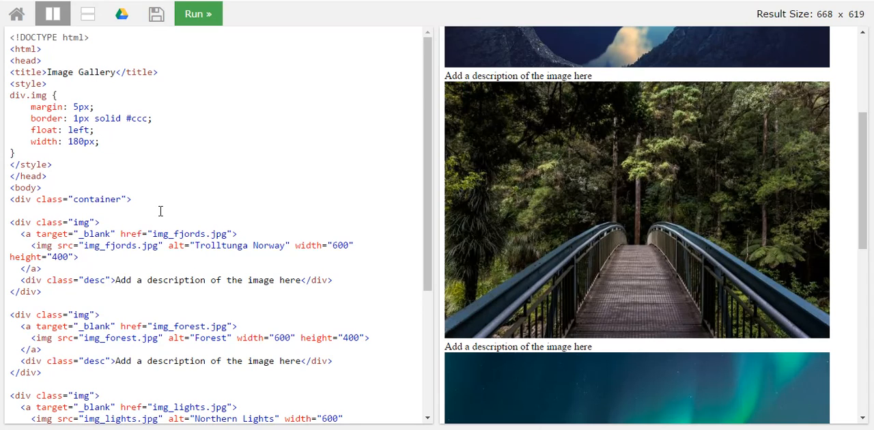
{"action": "mouse_move", "coordinate": [63, 107]}
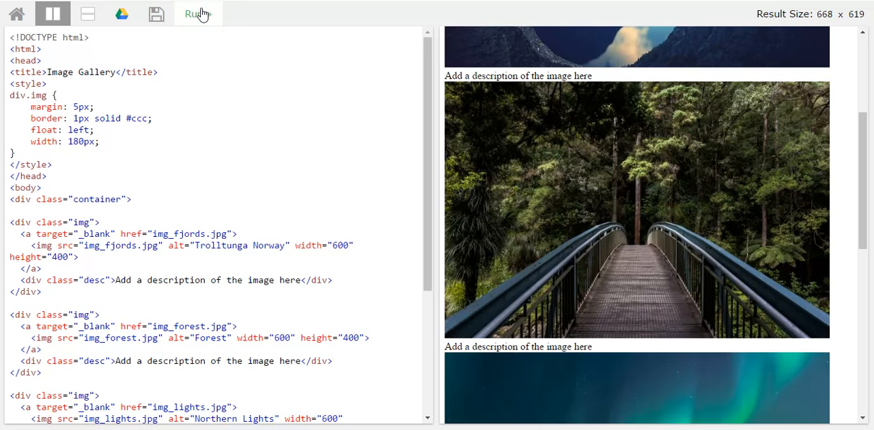
- Run the code to preview the bordered photo boxes floated side by side
{"action": "left_click", "coordinate": [198, 13]}
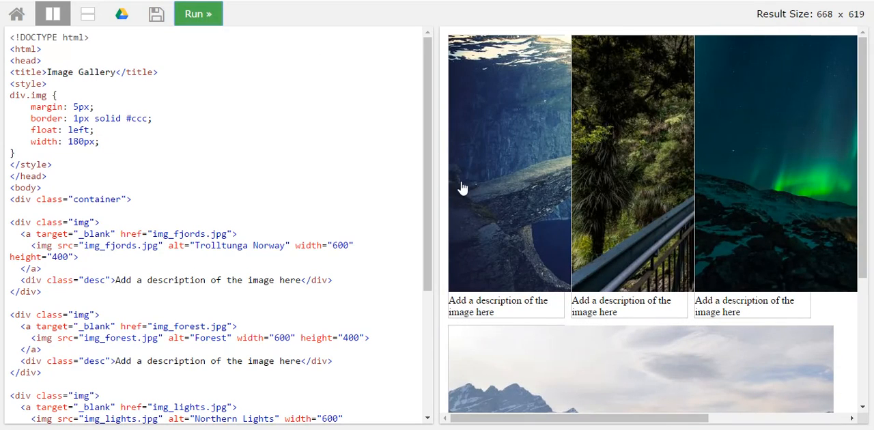
{"action": "mouse_move", "coordinate": [783, 172]}
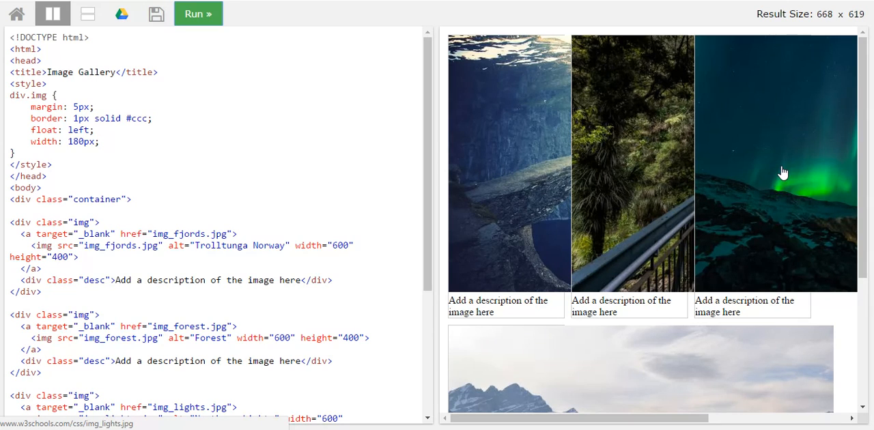
{"action": "mouse_move", "coordinate": [481, 185]}
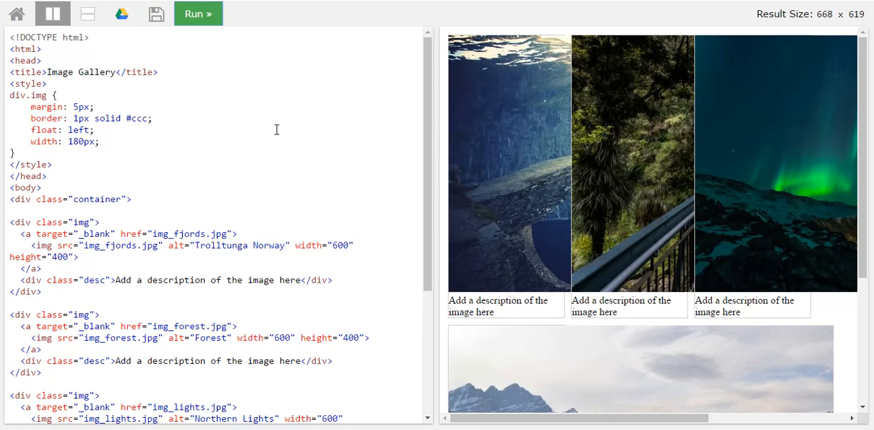
{"action": "mouse_move", "coordinate": [68, 153]}
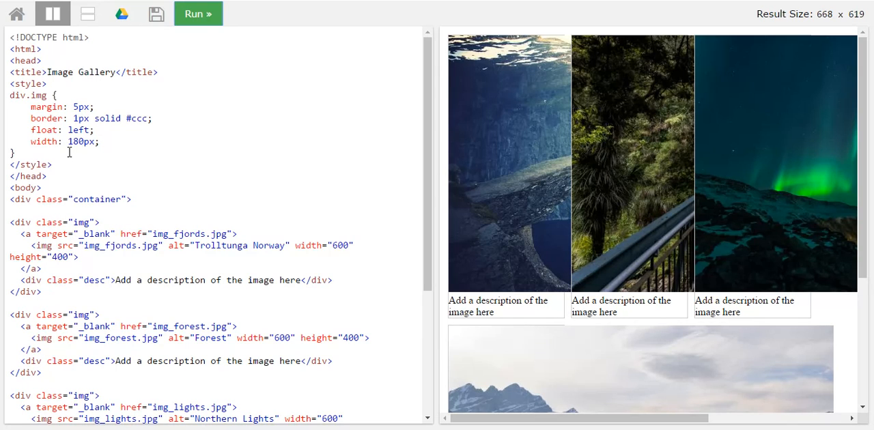
- Add a div.img:hover rule with a 1px solid #777 border and run it
{"action": "type", "text": "div.img:hover {"}
{"action": "type", "text": "border: 1px solid #777;"}
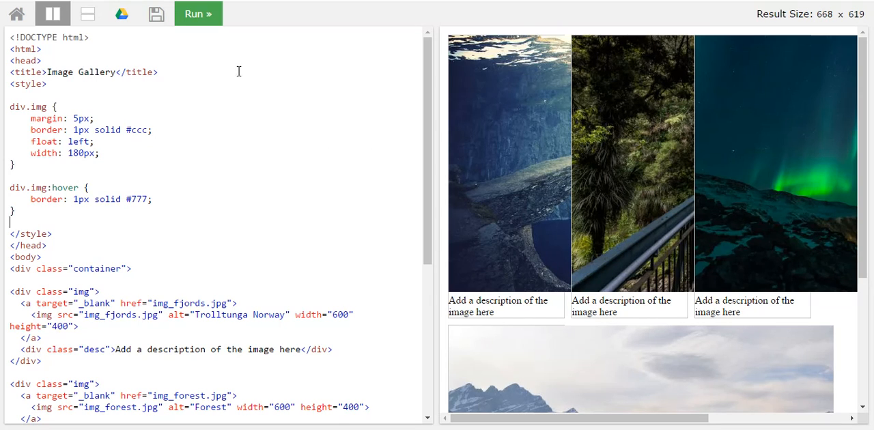
{"action": "left_click", "coordinate": [198, 14]}
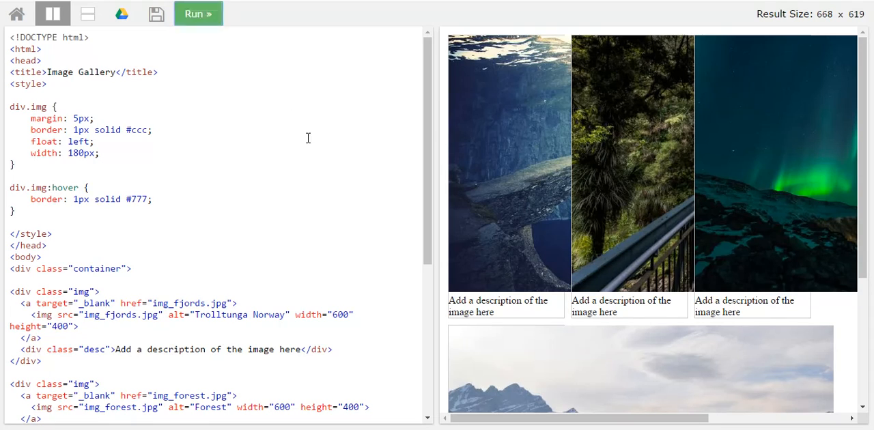
{"action": "mouse_move", "coordinate": [509, 140]}
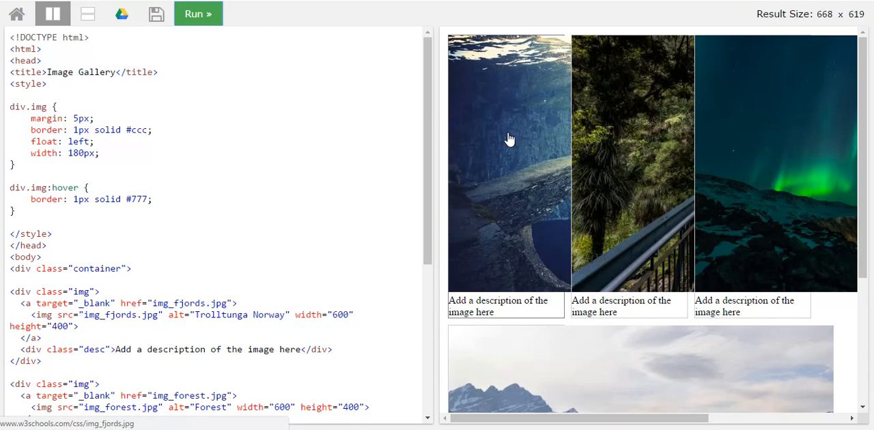
{"action": "mouse_move", "coordinate": [355, 148]}
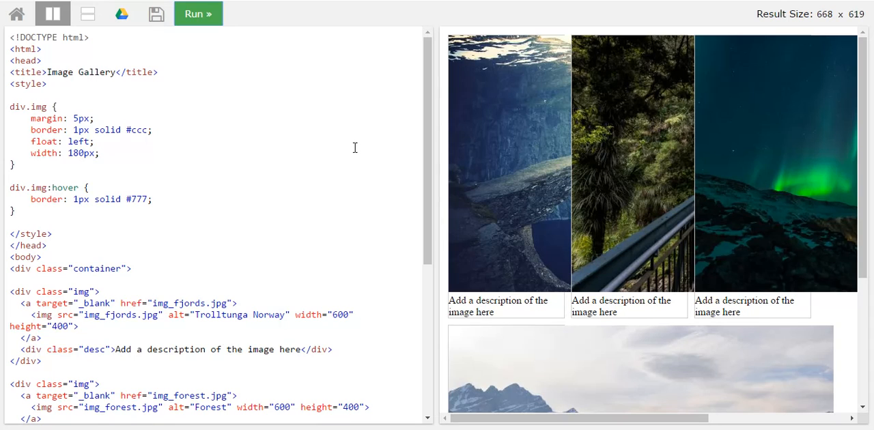
{"action": "mouse_move", "coordinate": [488, 180]}
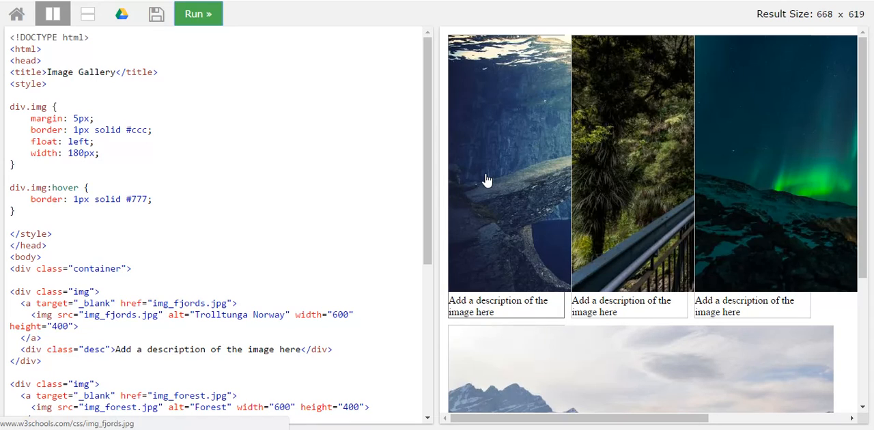
{"action": "mouse_move", "coordinate": [619, 183]}
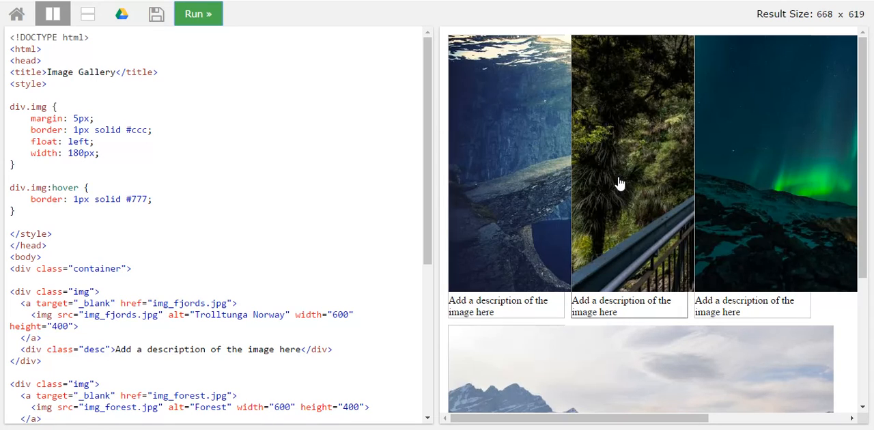
{"action": "mouse_move", "coordinate": [631, 200]}
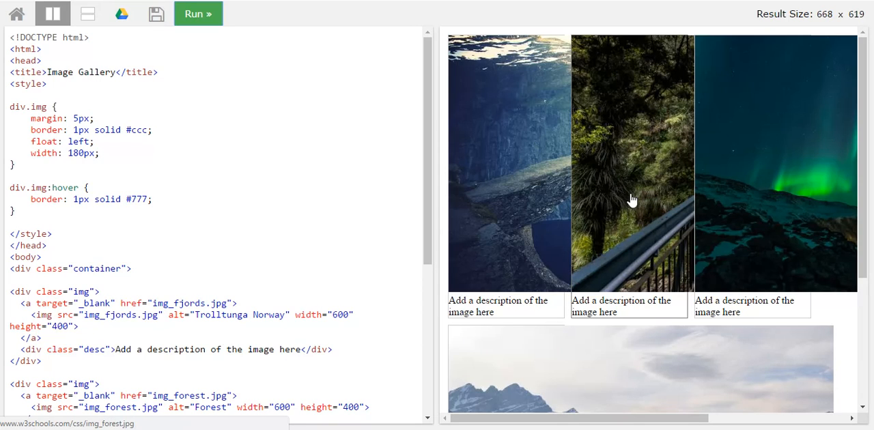
{"action": "mouse_move", "coordinate": [547, 176]}
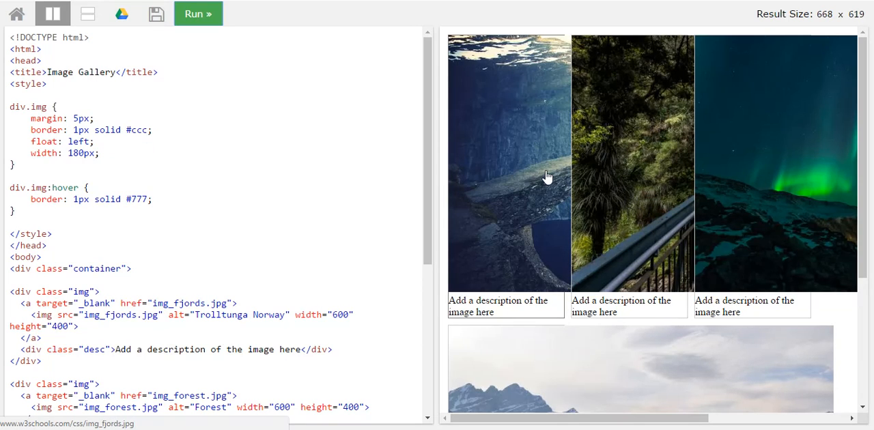
{"action": "mouse_move", "coordinate": [555, 166]}
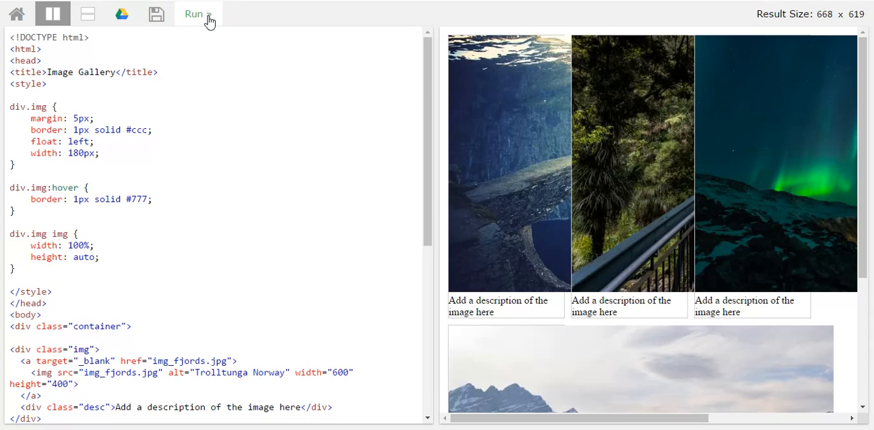
- Run the code so photos fill their boxes at 100% width, auto height
{"action": "left_click", "coordinate": [198, 14]}
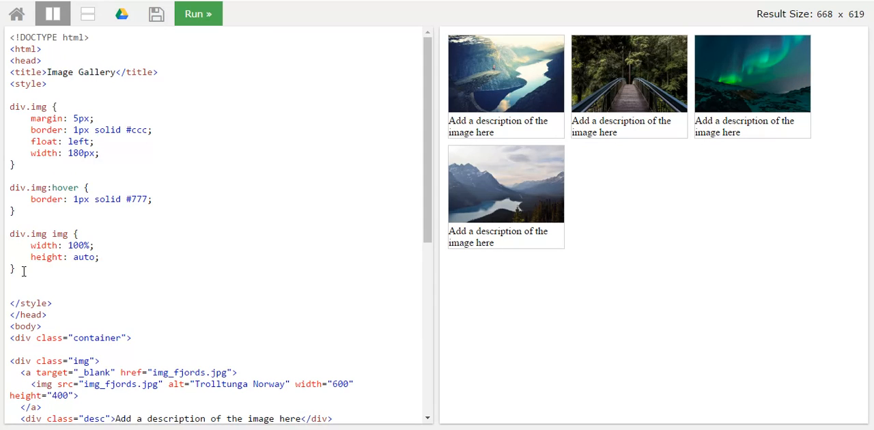
- Add a div.desc rule with 15px padding and centered text, then run it
{"action": "type", "text": "div.desc {"}
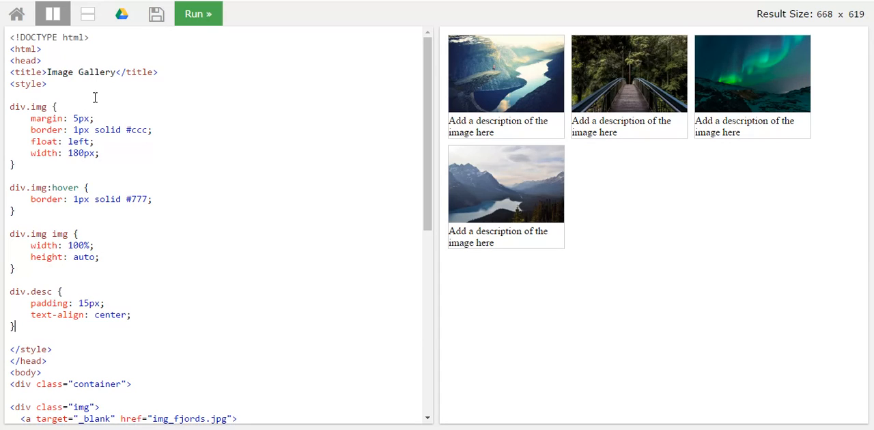
{"action": "left_click", "coordinate": [198, 13]}
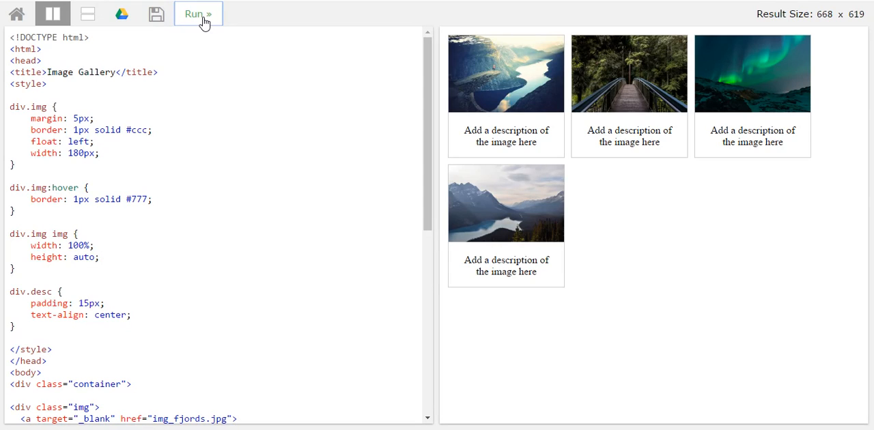
{"action": "left_click", "coordinate": [198, 14]}
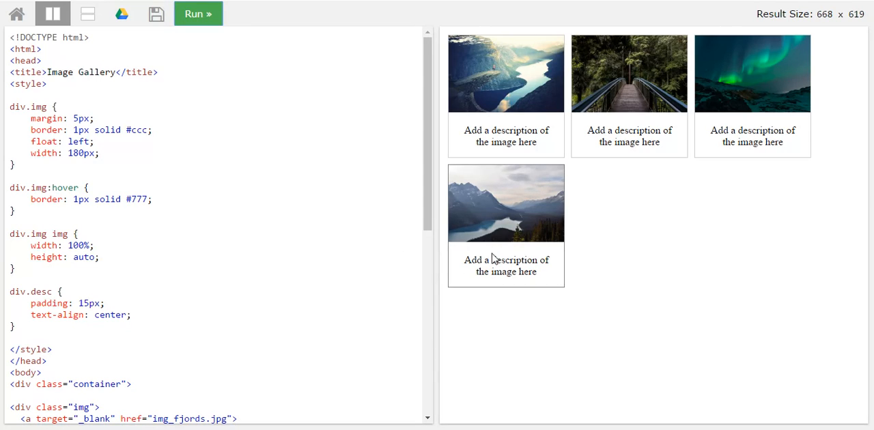
{"action": "mouse_move", "coordinate": [427, 261]}
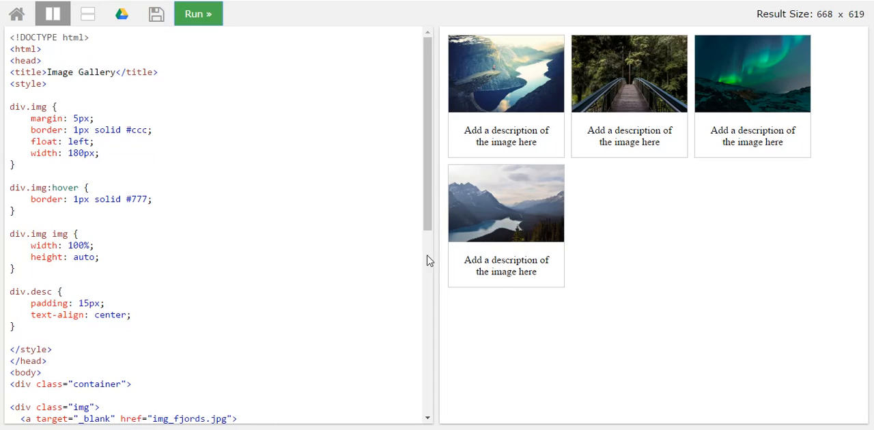
{"action": "mouse_move", "coordinate": [558, 295]}
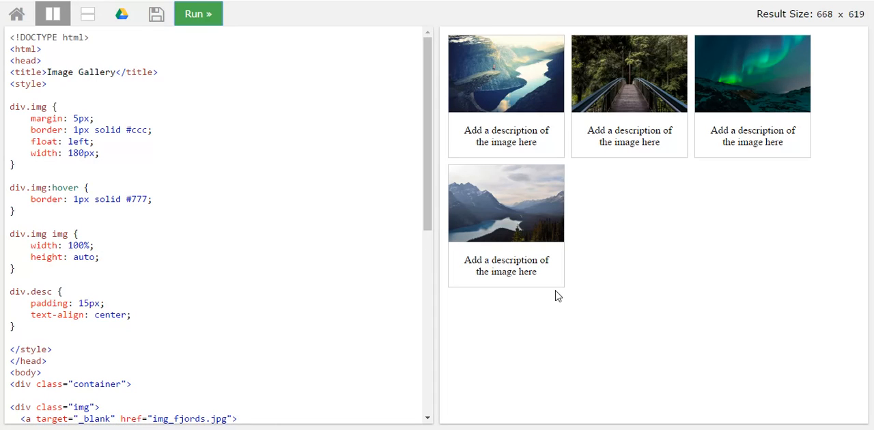
{"action": "mouse_move", "coordinate": [605, 241]}
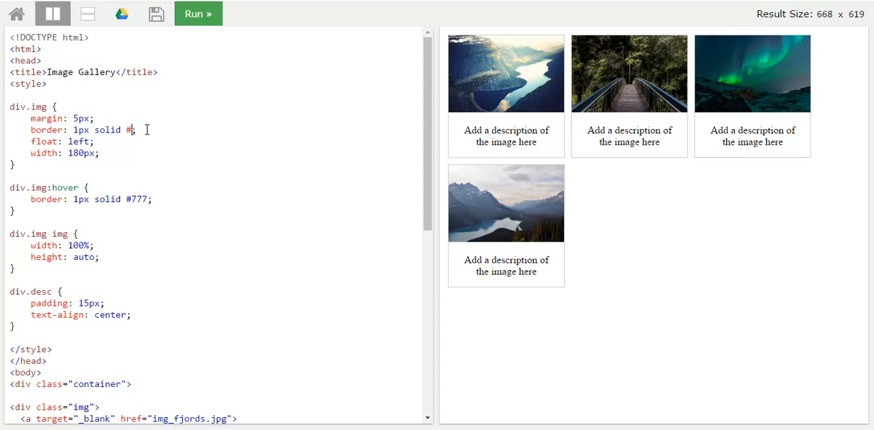
- Change the div.img border colour from #333 to #bbb and rerun the preview
{"action": "type", "text": "333"}
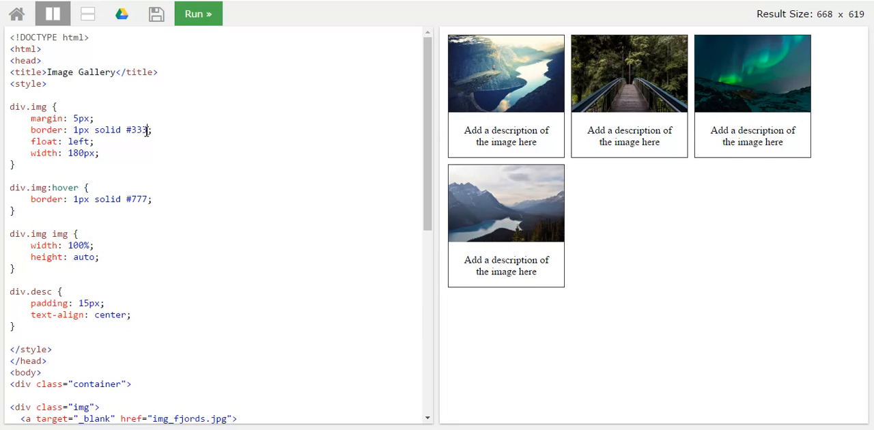
{"action": "type", "text": "bbb"}
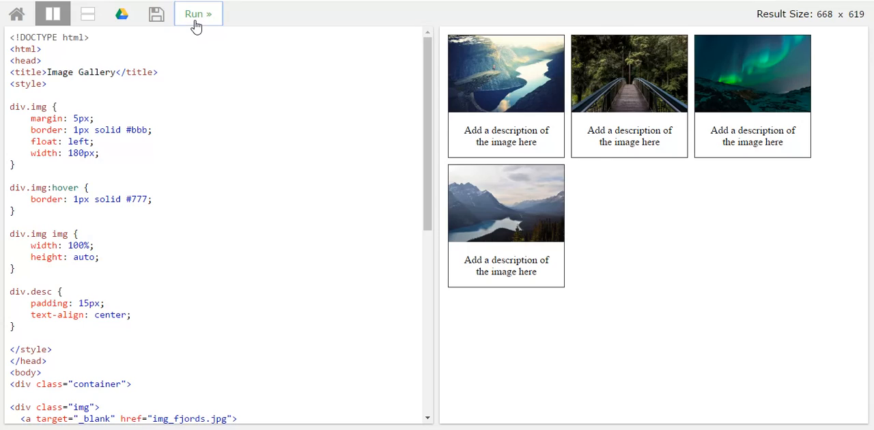
{"action": "left_click", "coordinate": [198, 14]}
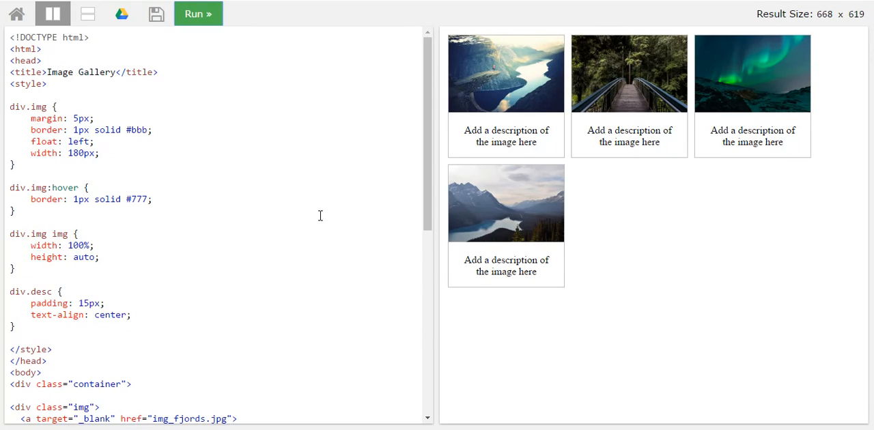
{"action": "mouse_move", "coordinate": [266, 127]}
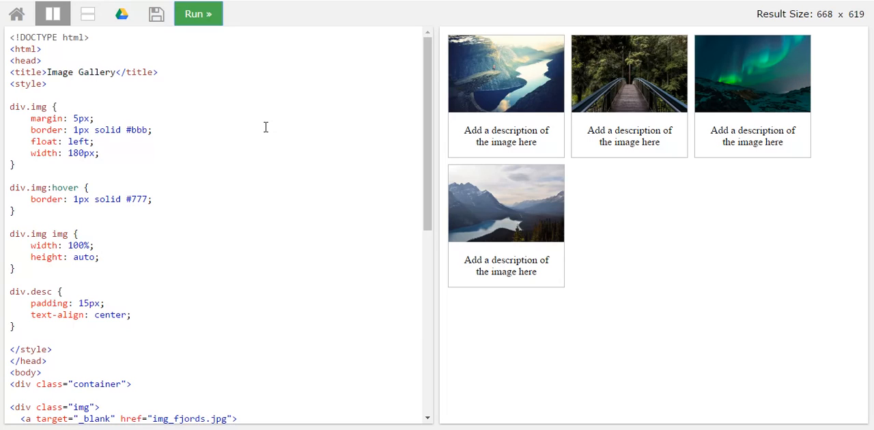
{"action": "mouse_move", "coordinate": [192, 110]}
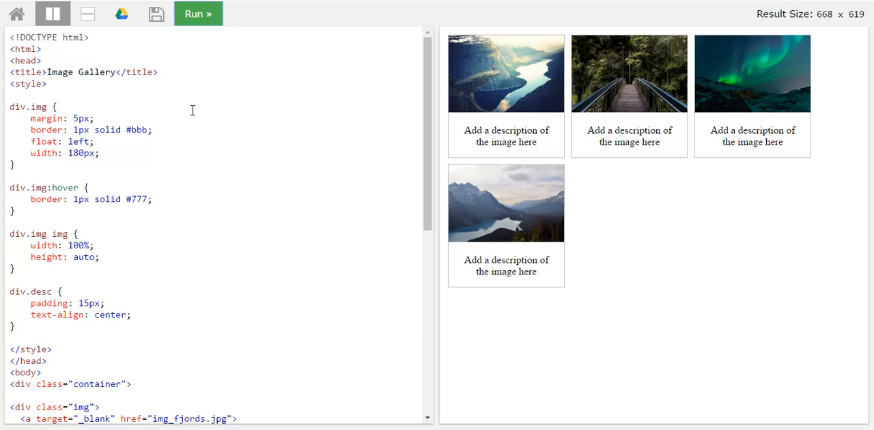